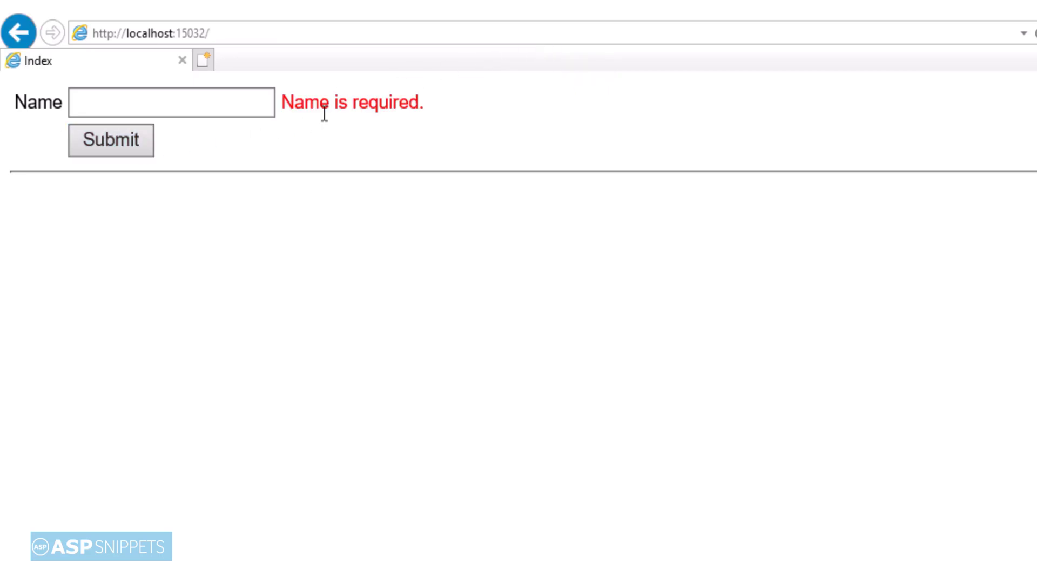
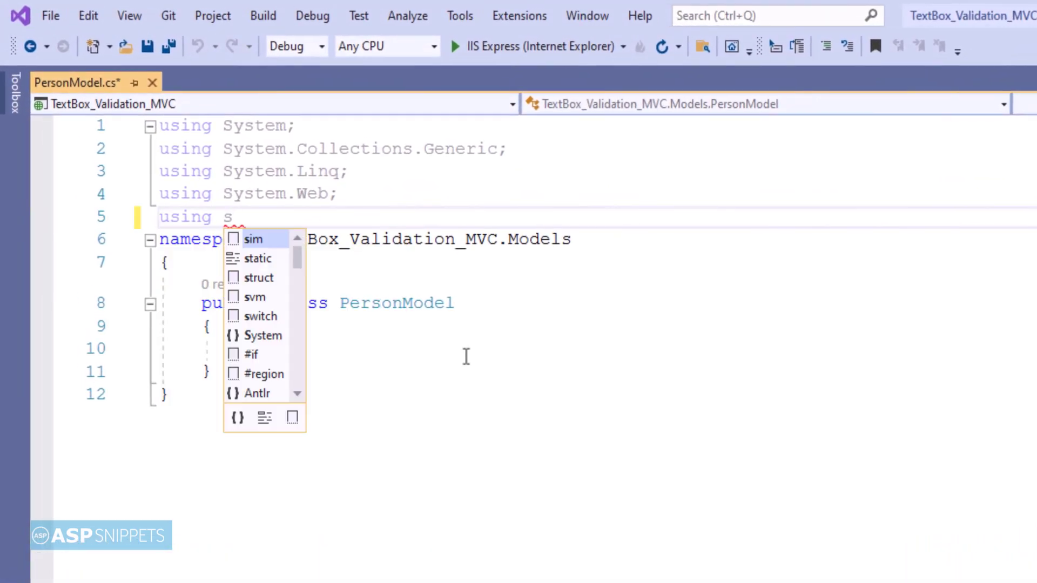
Add the DataAnnotations using and a Name property with [Required(ErrorMessage = "Name is required")].
type("ystem.ComponentModel.DataAnnotations;")
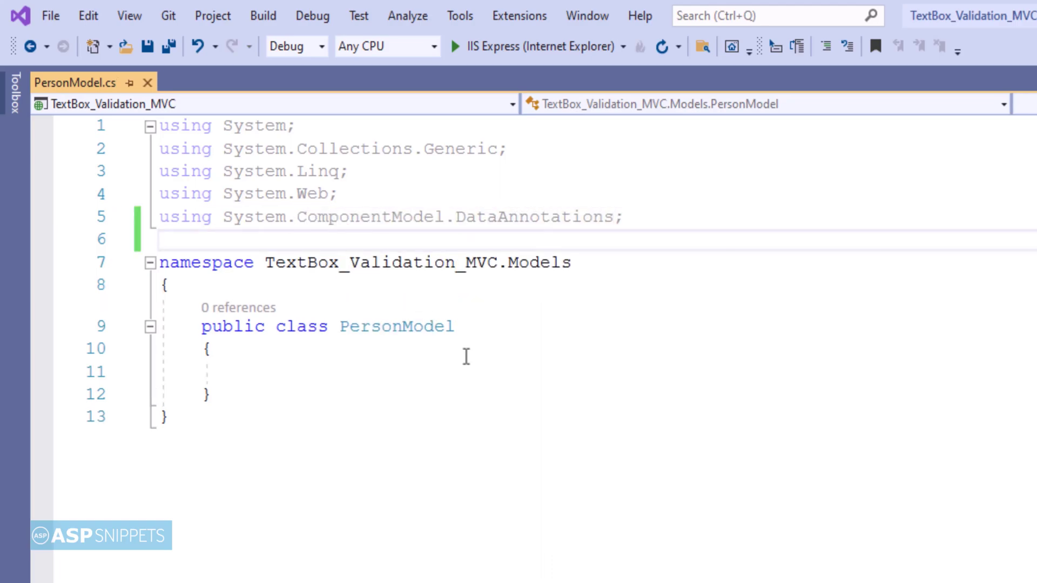
type("public str")
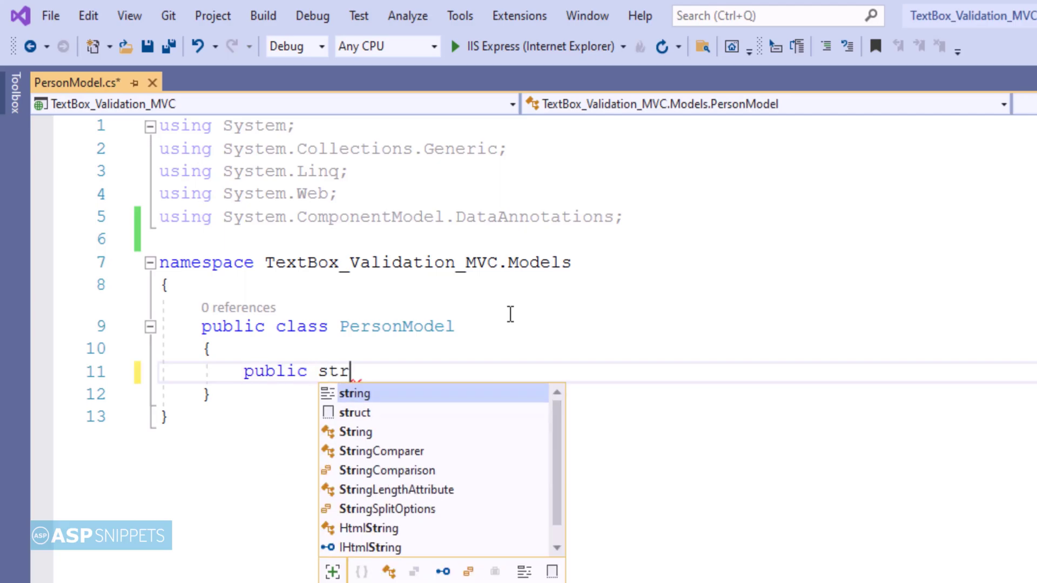
type("ing Name { get; set;")
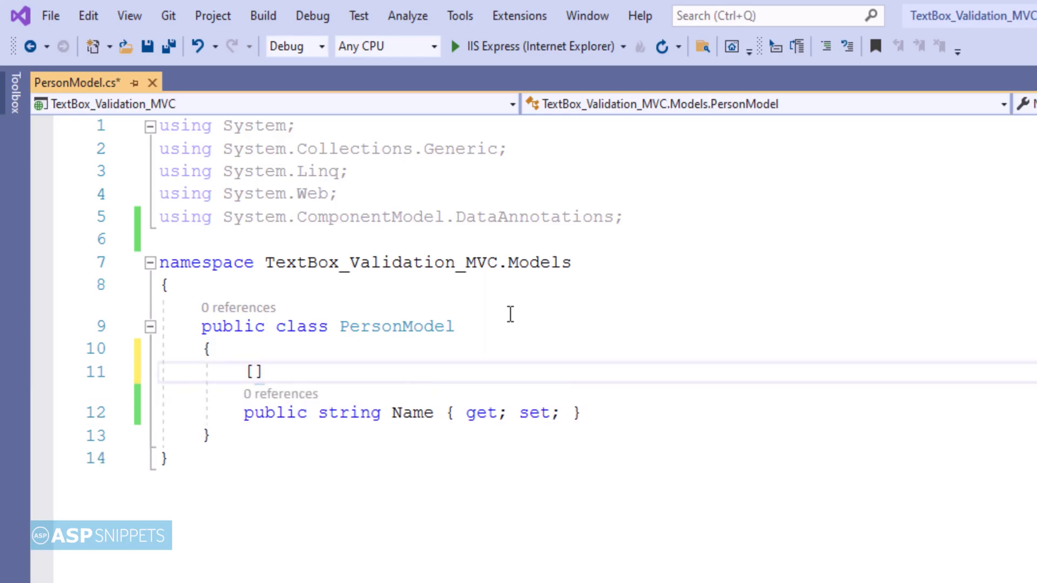
type("Required")
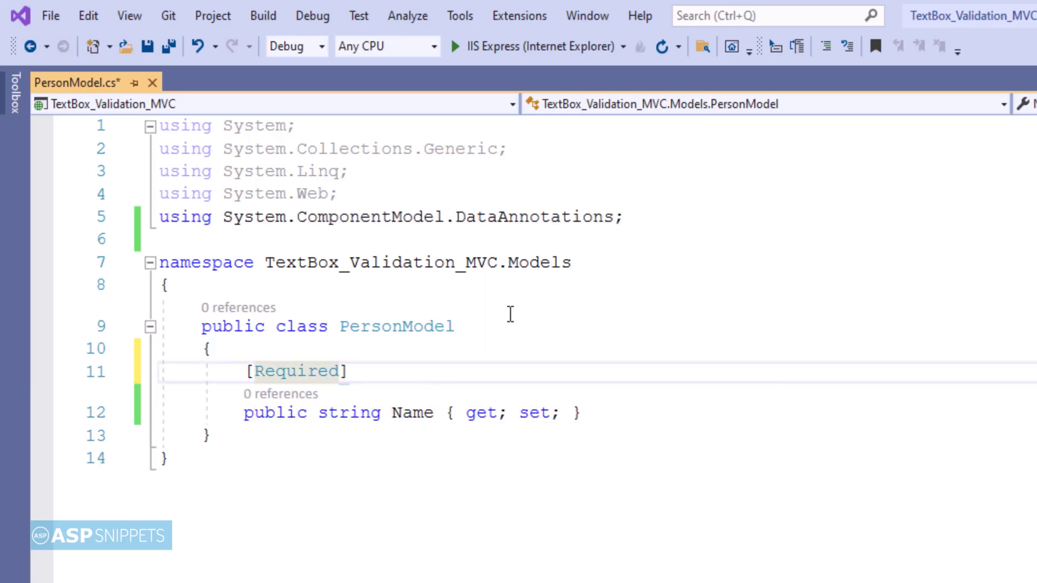
type("(ErrorMessage =")
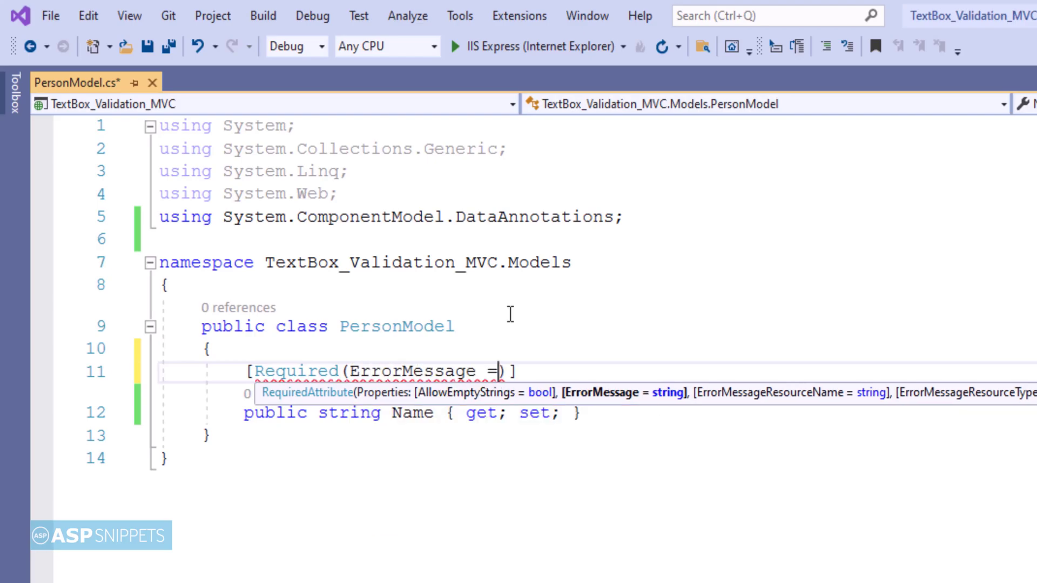
type("\"Name \"")
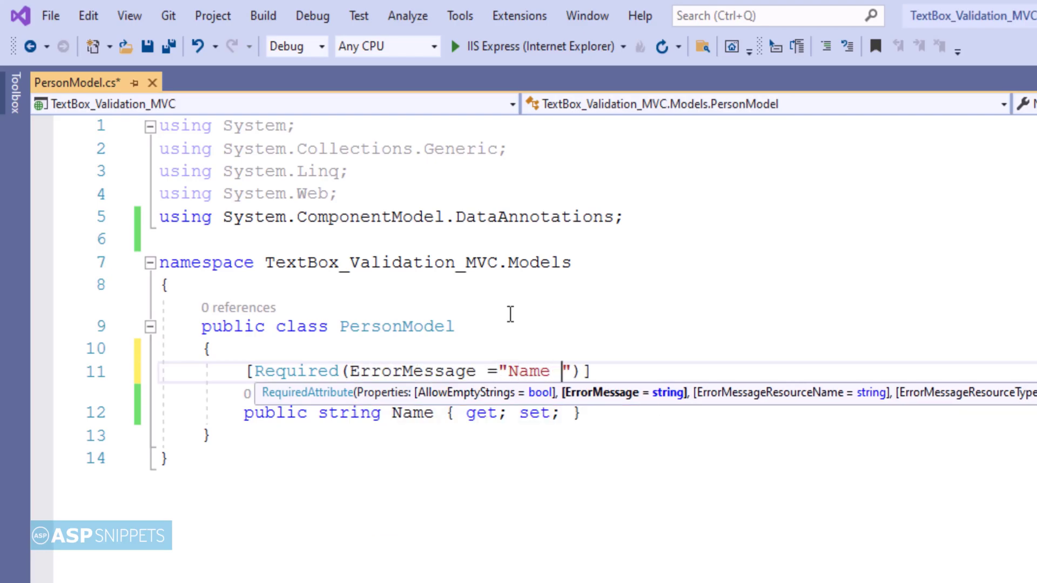
type("is required")
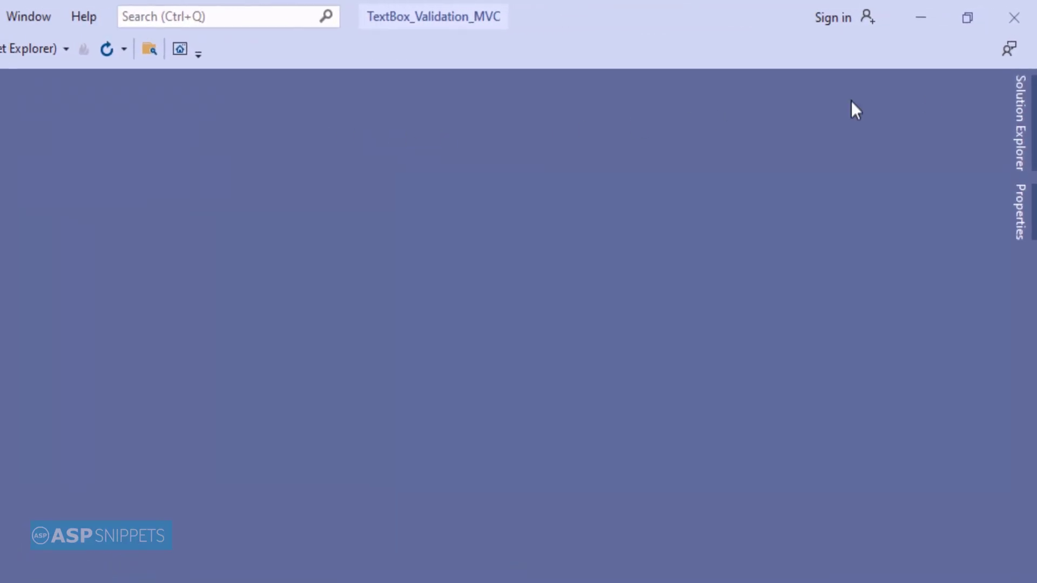
In Index.cshtml, add an Html.BeginForm("Index", "Home", FormMethod.Post) block wrapping a table.
left_click(1019, 126)
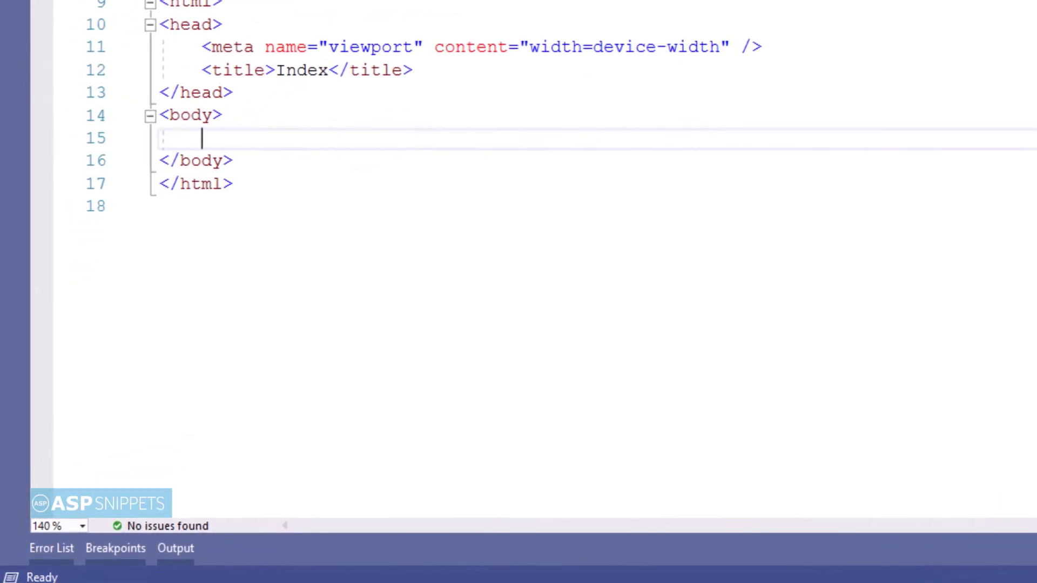
type("@using (Html.BeginForm(\"Index")
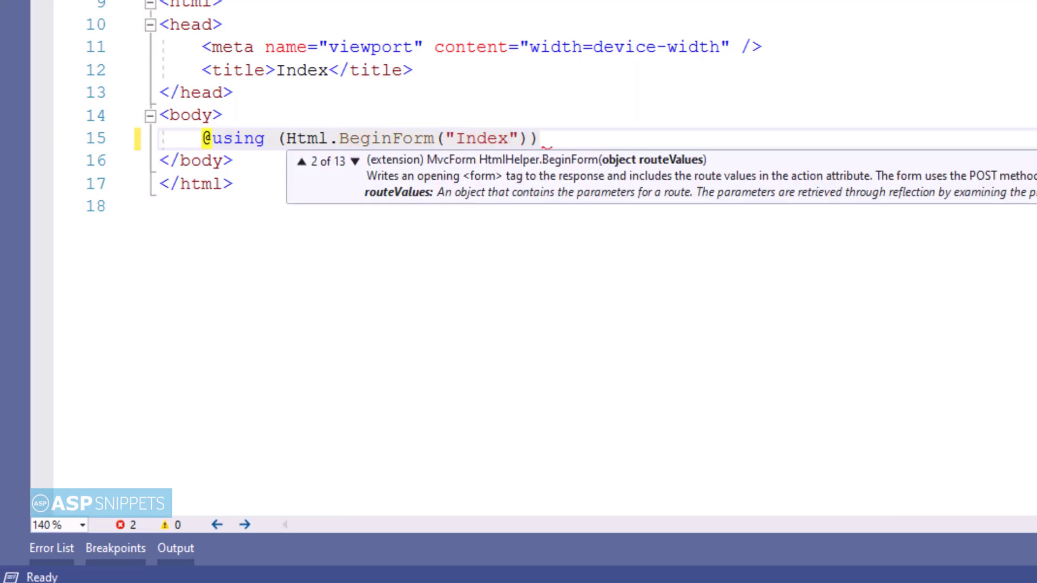
type(", \"\"")
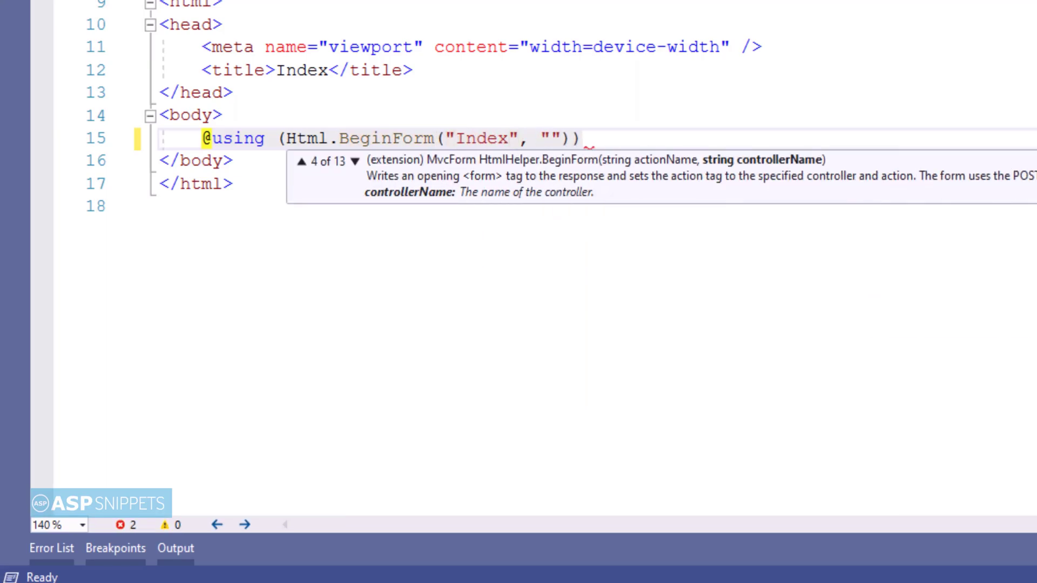
type("Home")
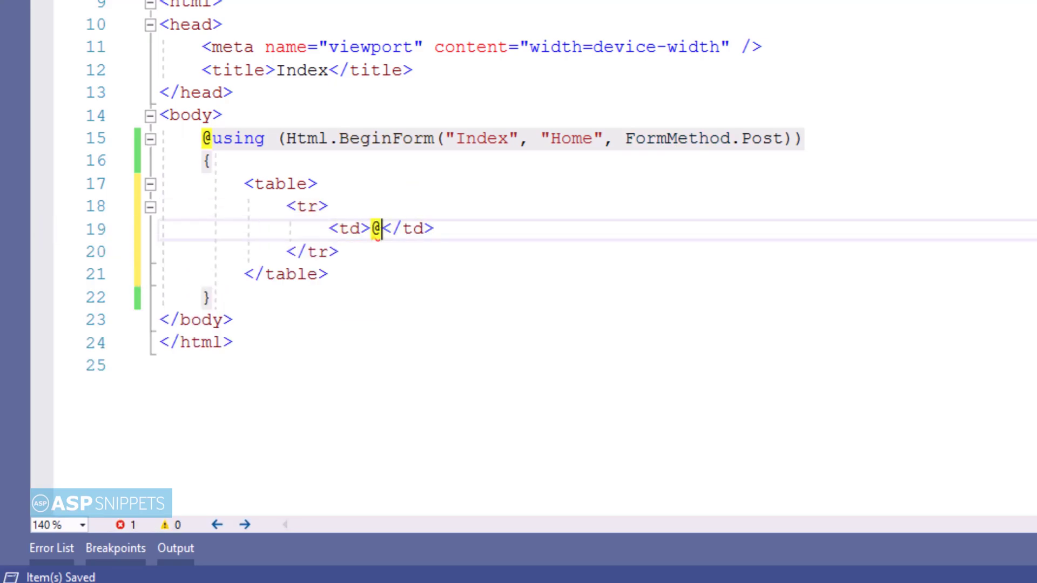
type("Html.")
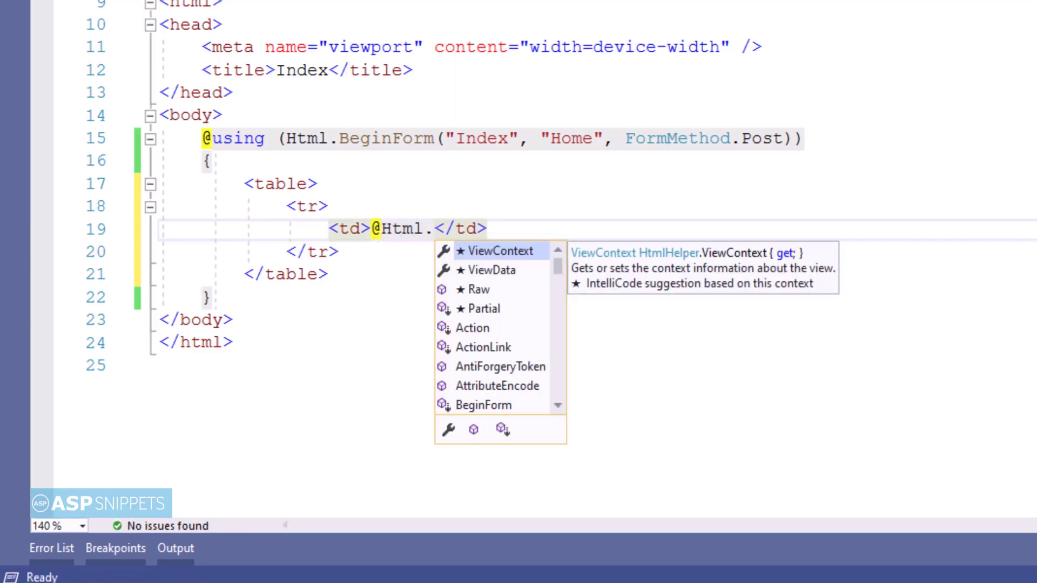
type("LabelFor")
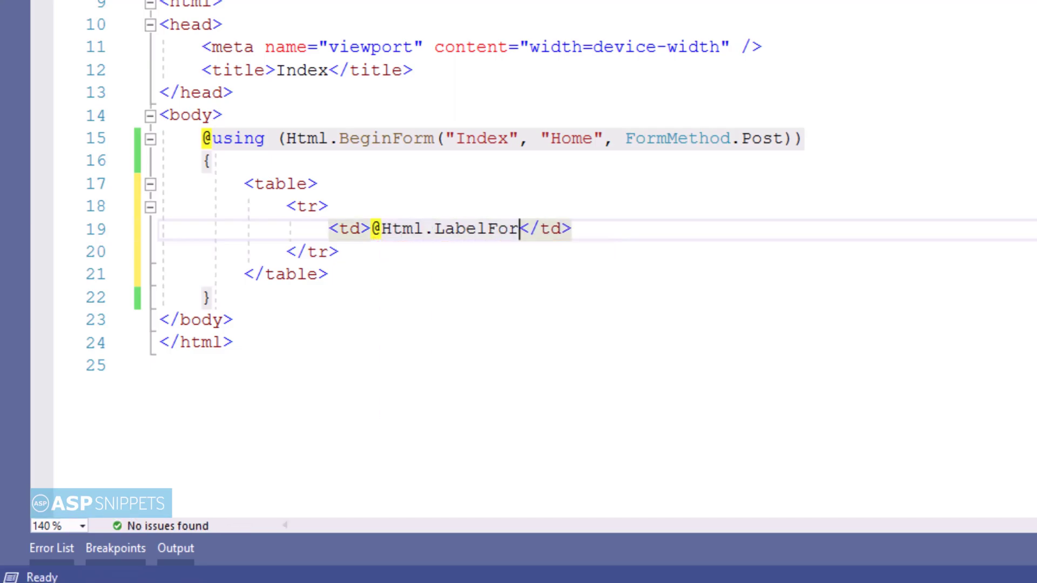
type("()")
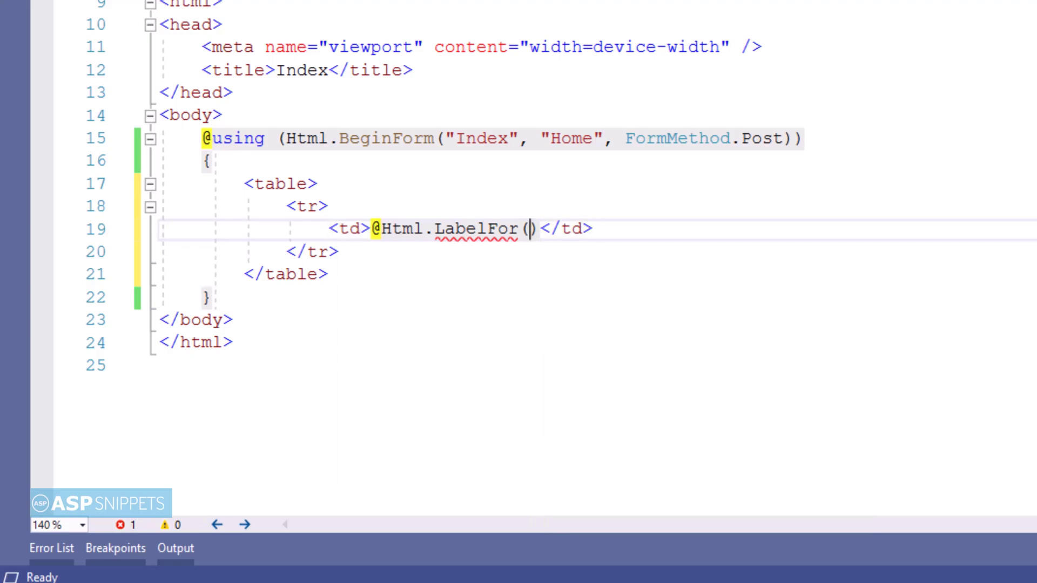
type("m => m")
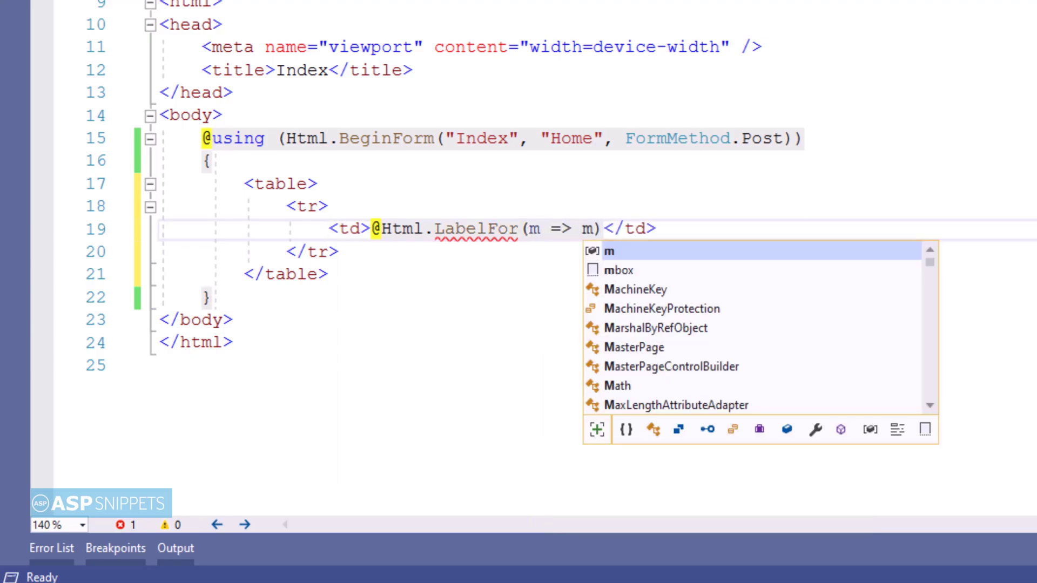
type(".Name")
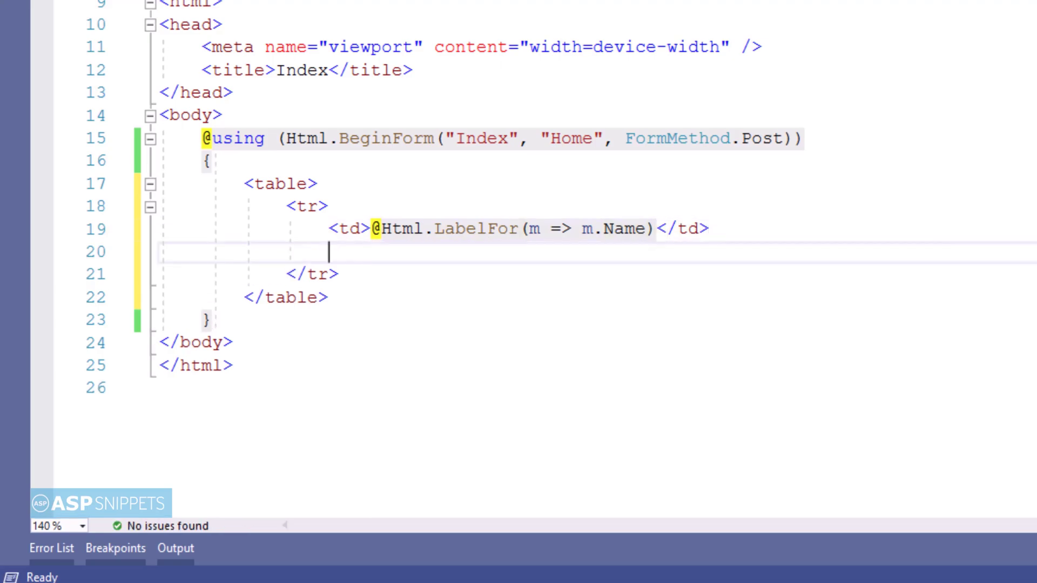
type("<td>@</td>")
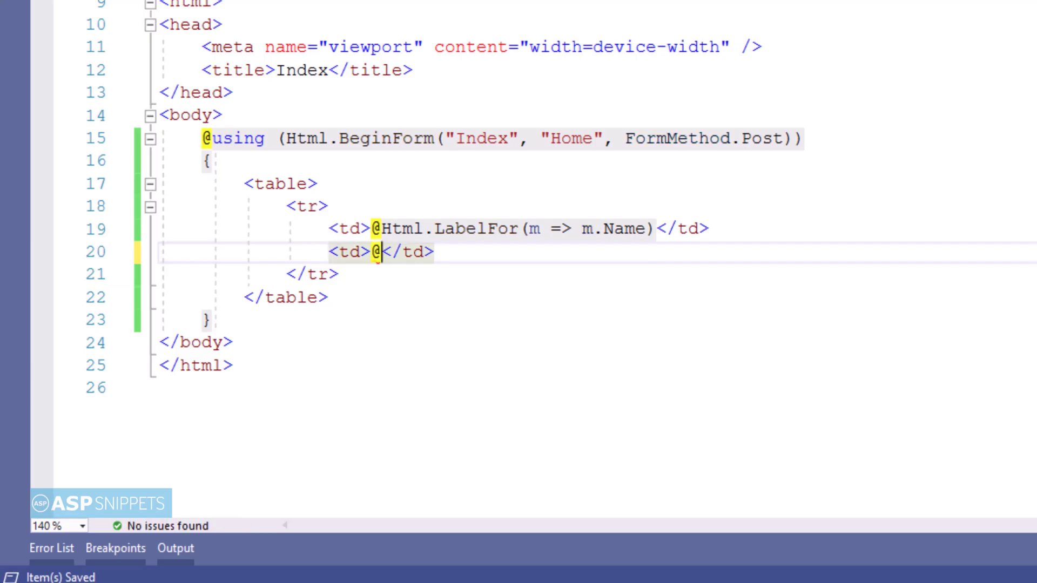
type("Html.")
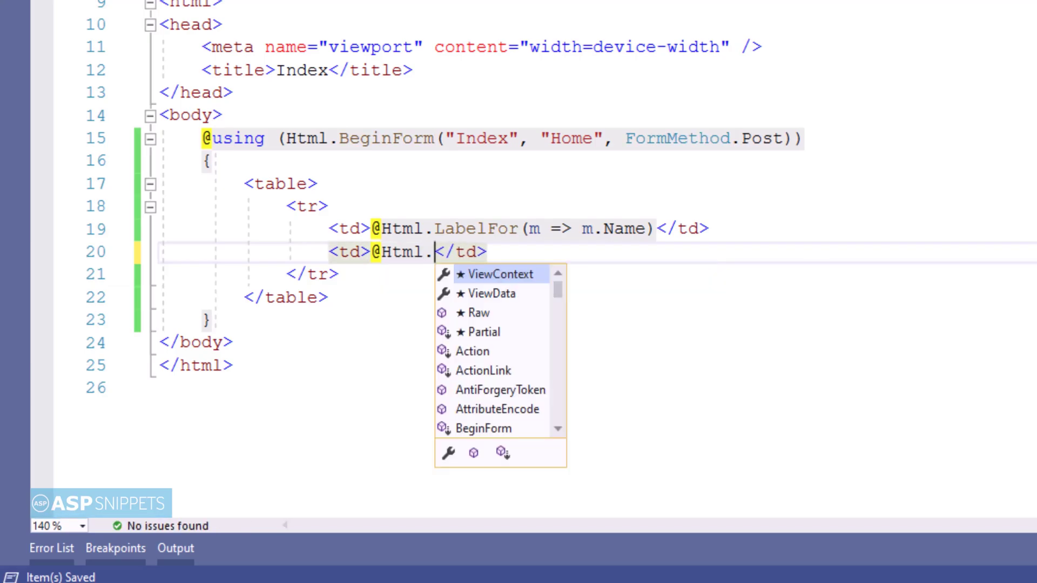
type("TextBoxFor(")
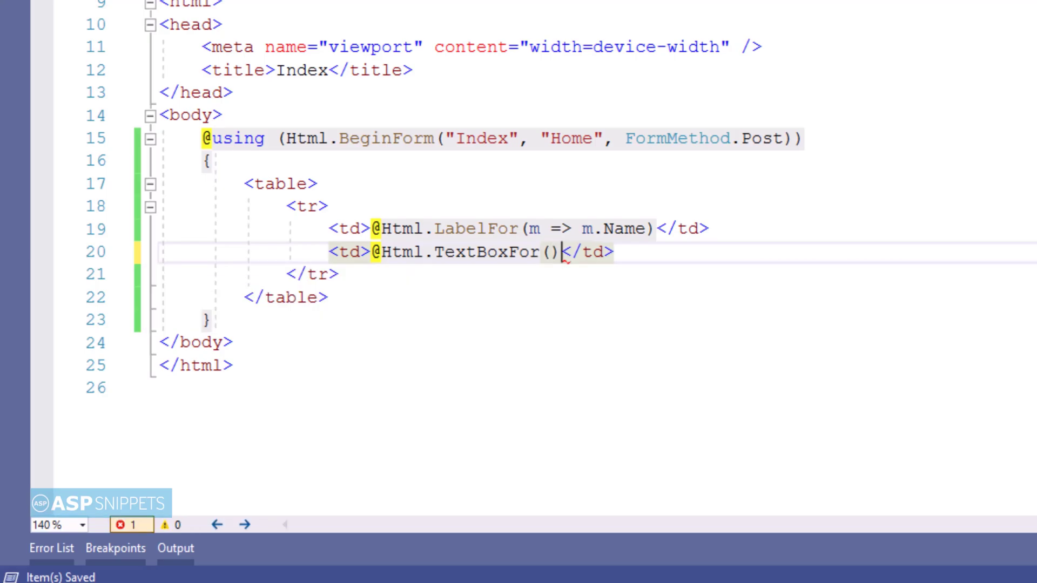
type("m => m")
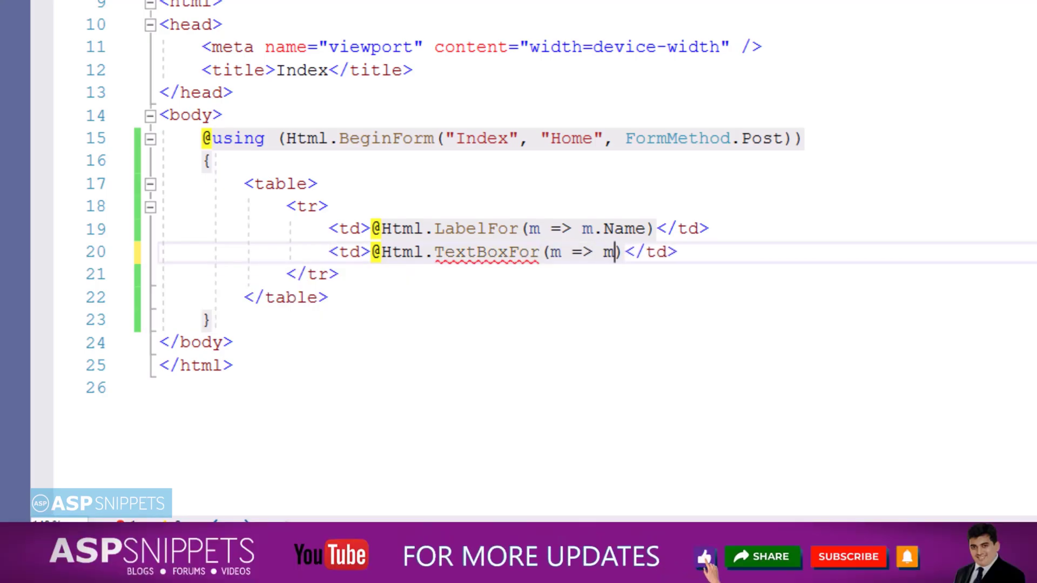
type(".Name")
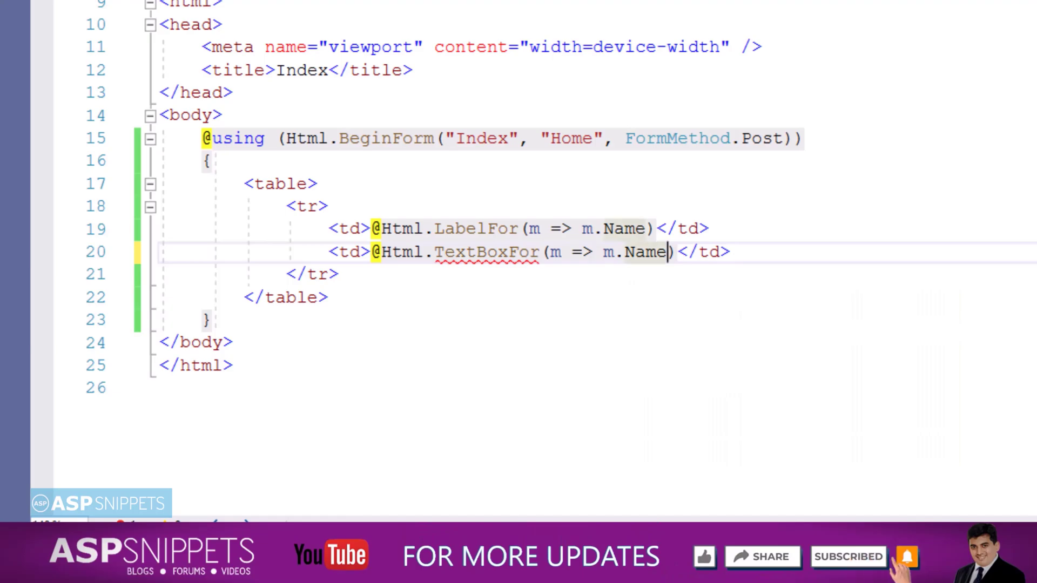
key("enter")
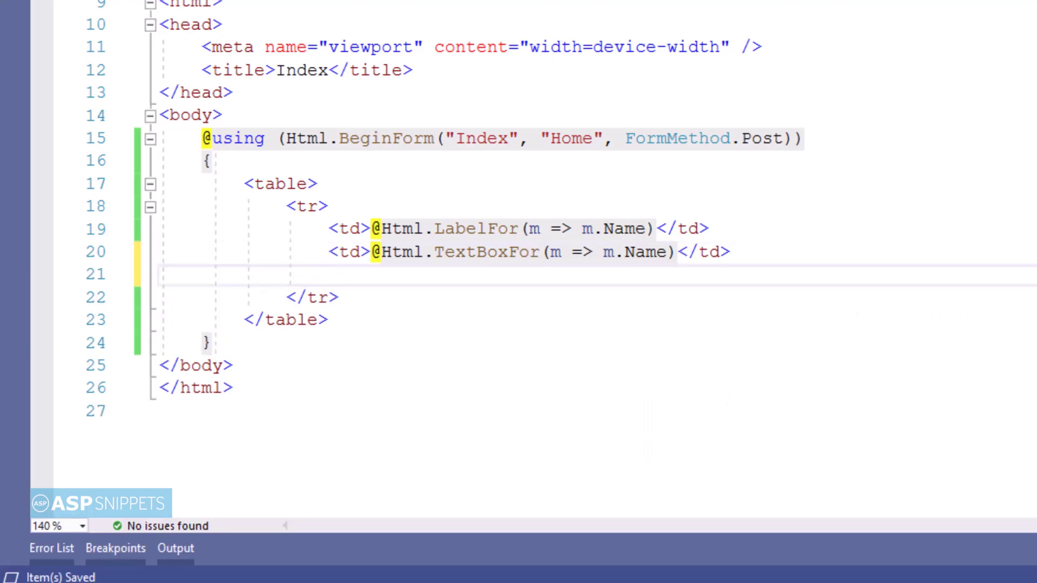
type("<td></td>")
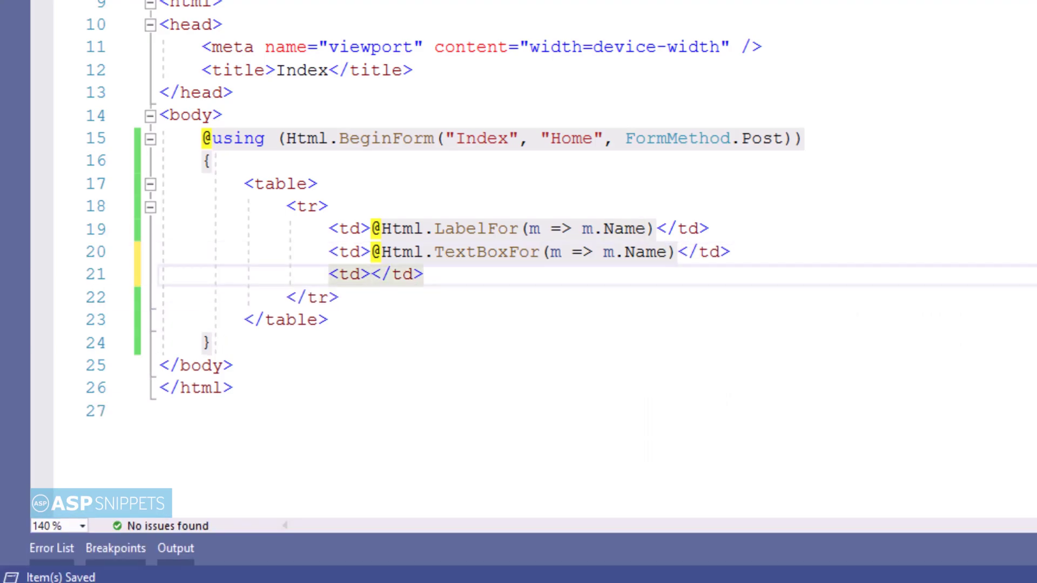
type("@Html")
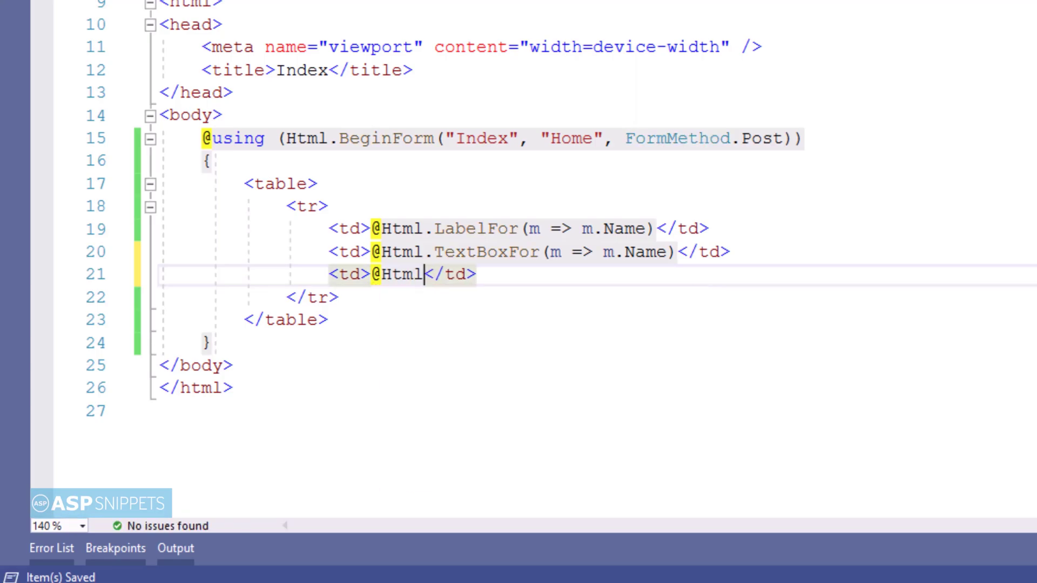
type("ValidationMessageFor")
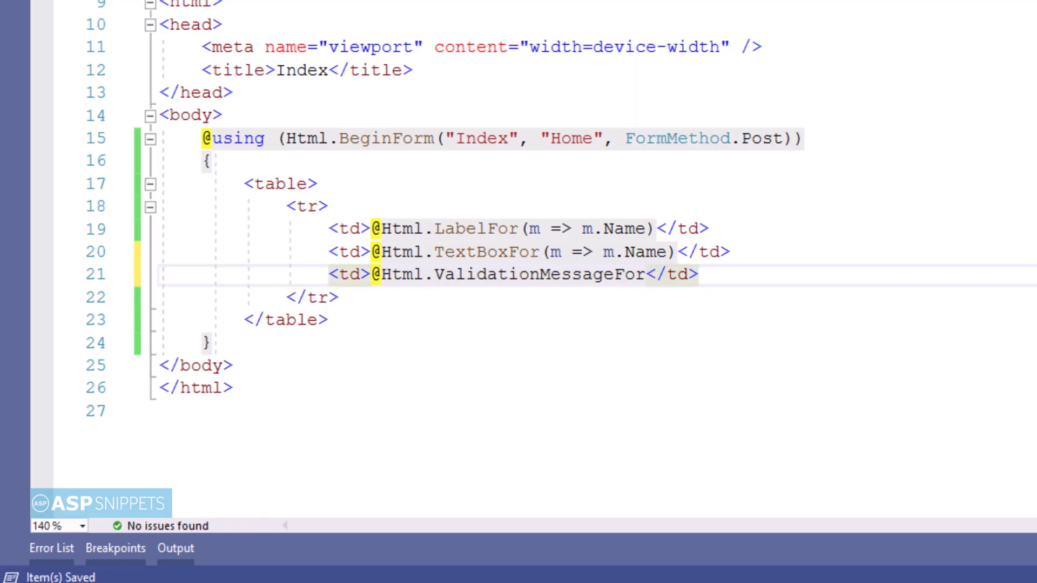
type("(m =>")
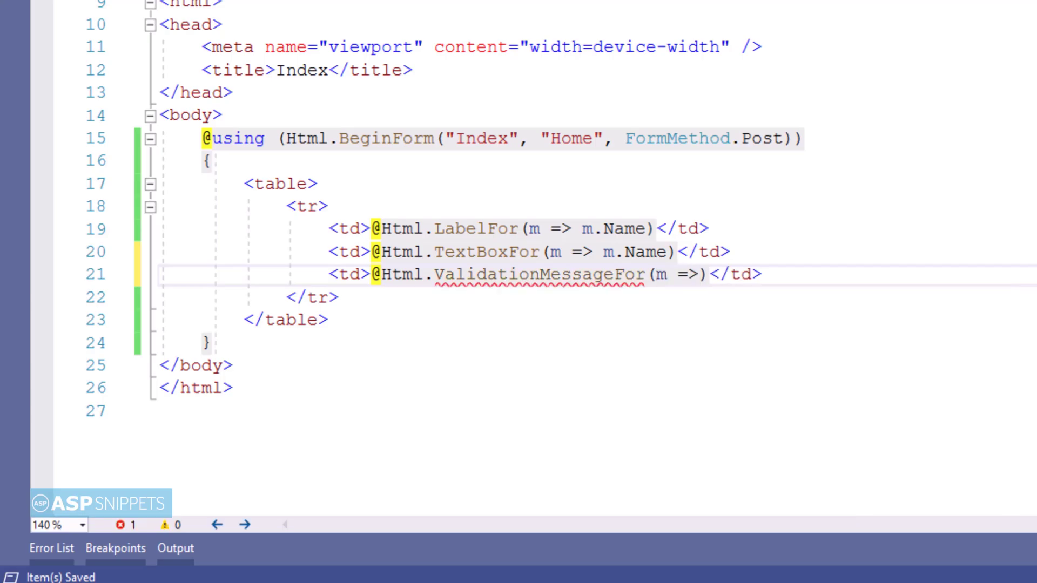
type("m.n")
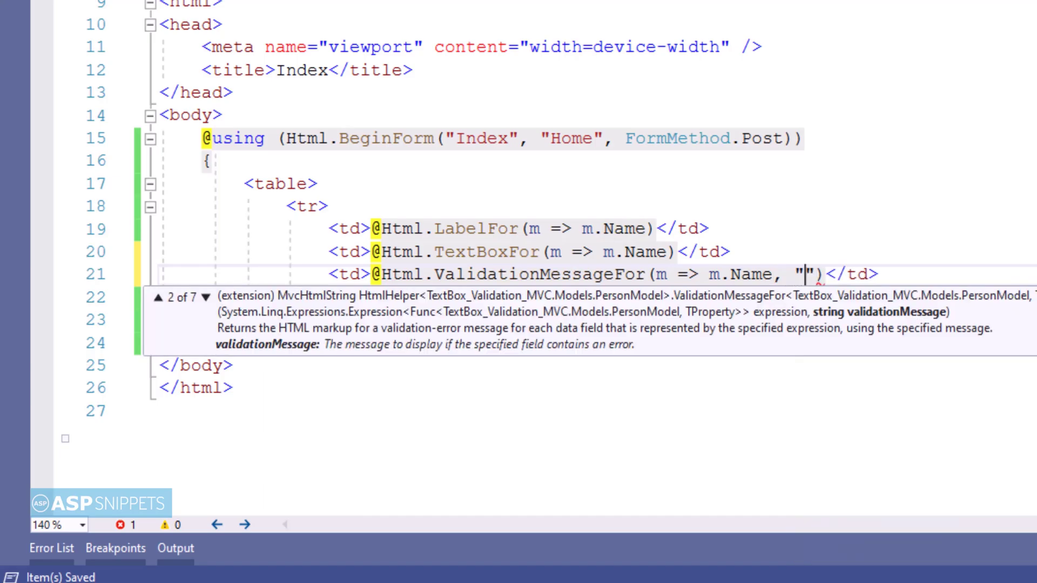
type(", n")
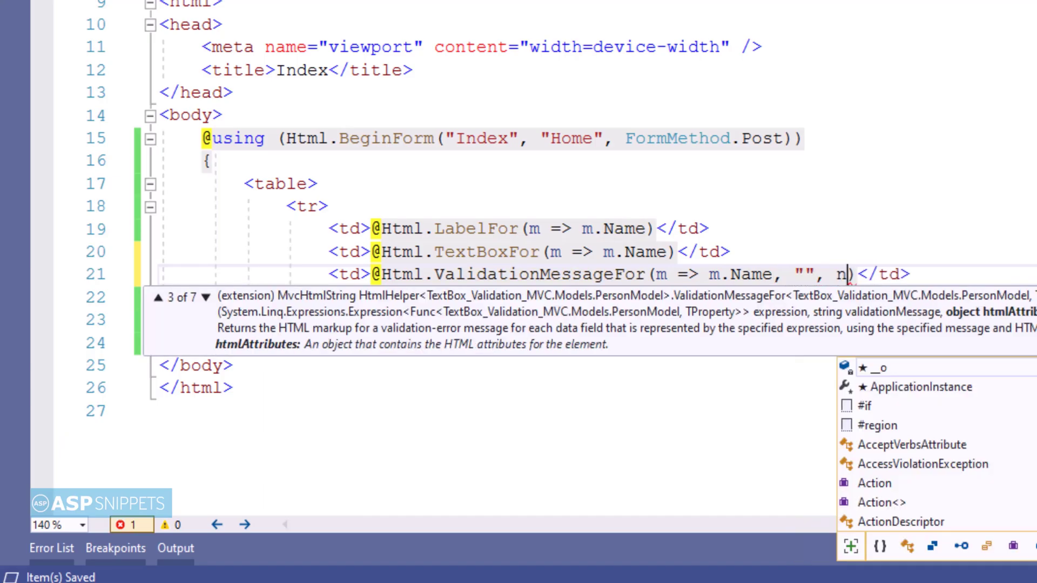
type("new { }")
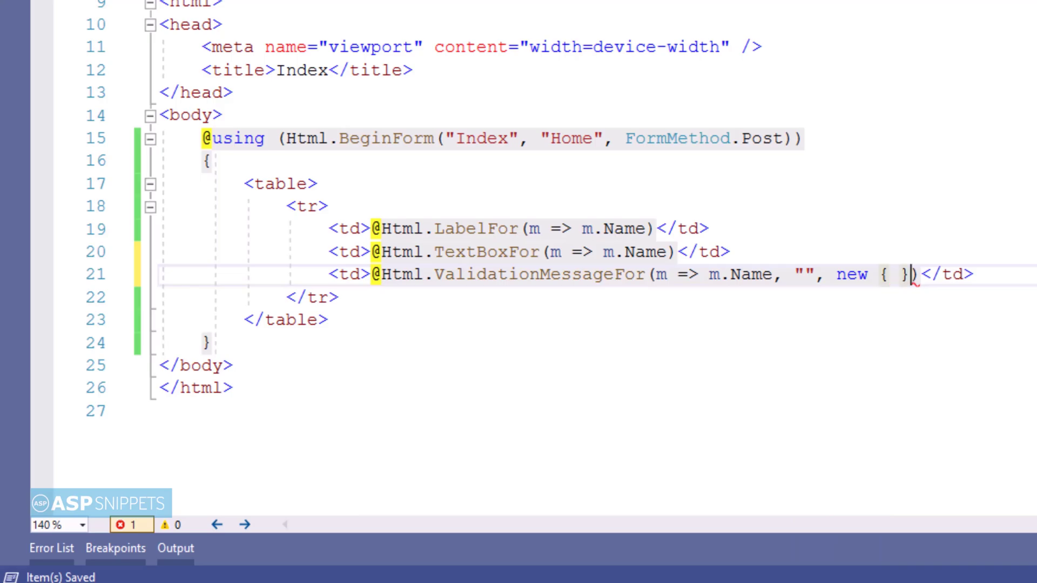
type("@cla")
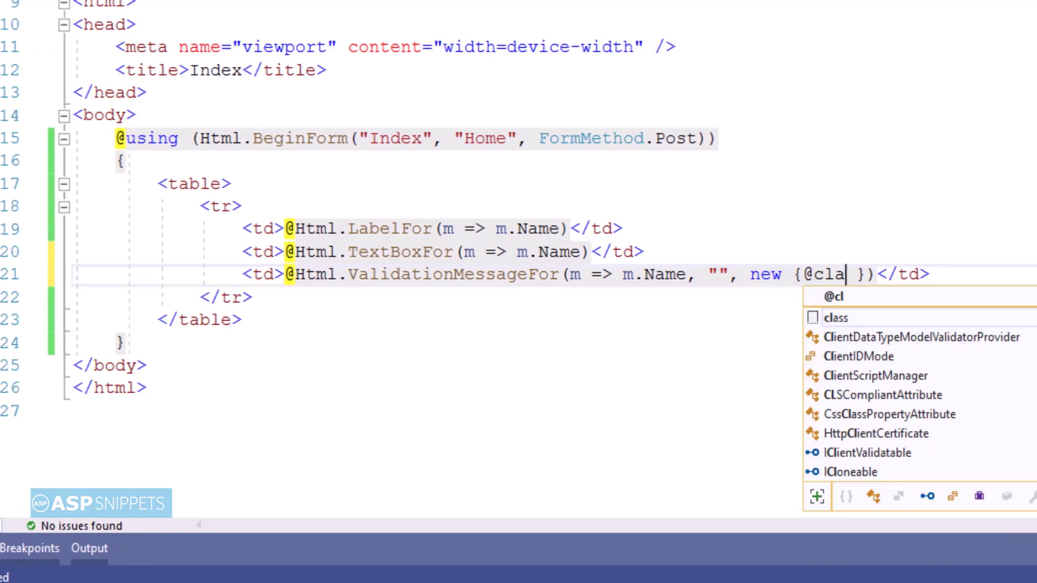
type("class = \"\"")
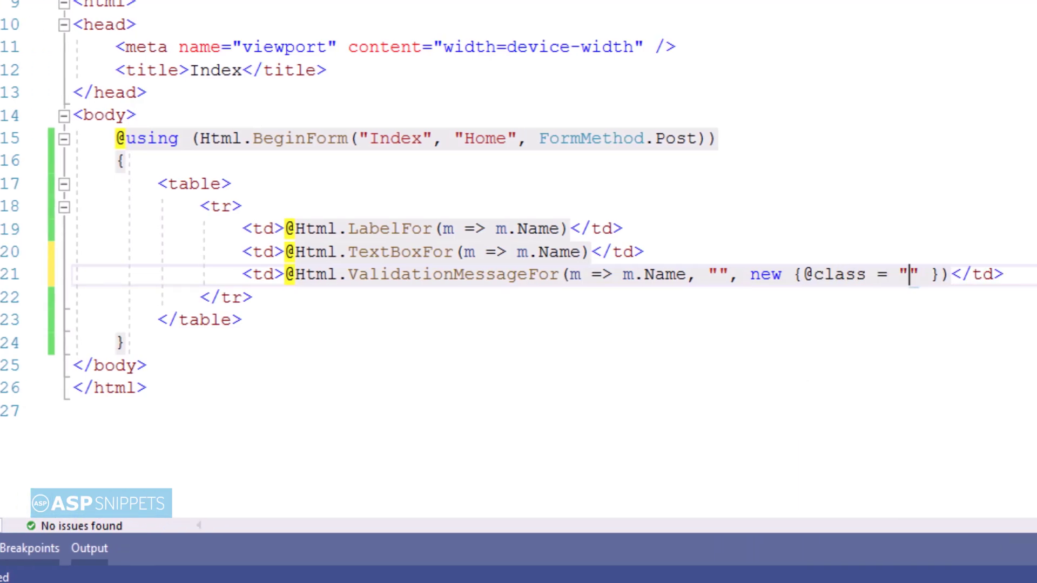
type("error")
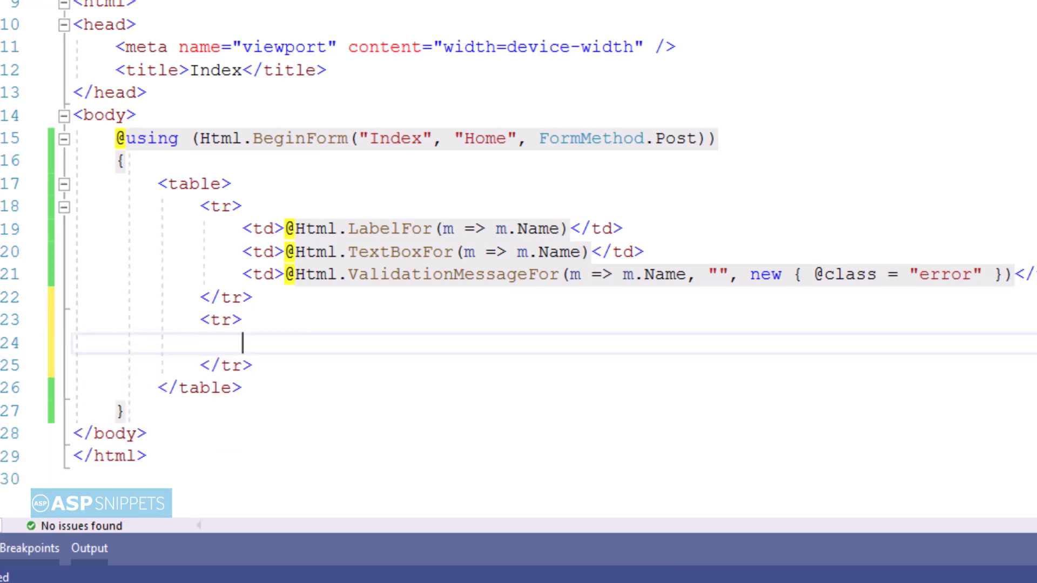
Add an empty cell and a cell with an input button valued 'Submit'.
type("<td></td>")
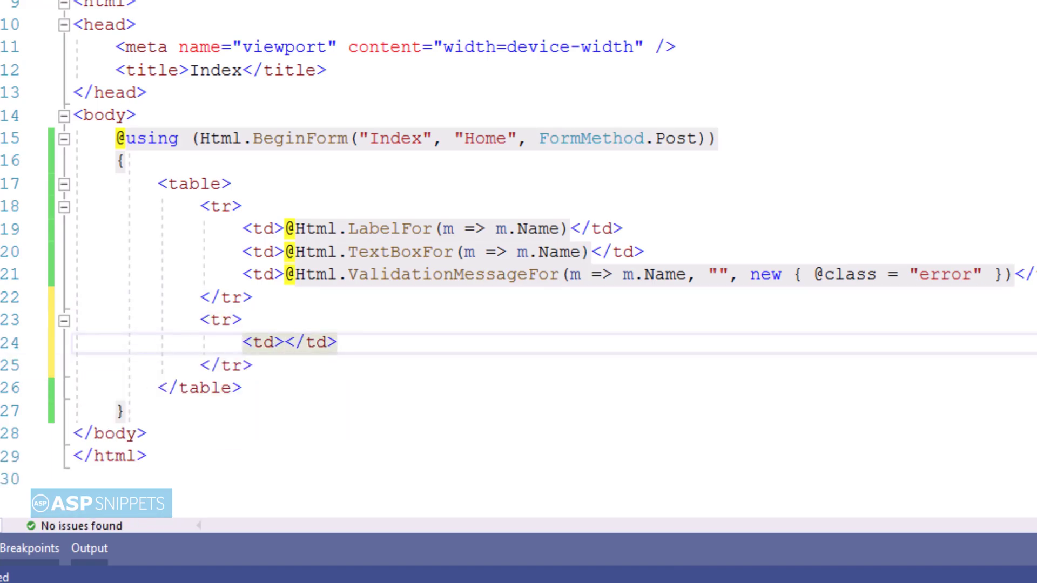
key("Enter")
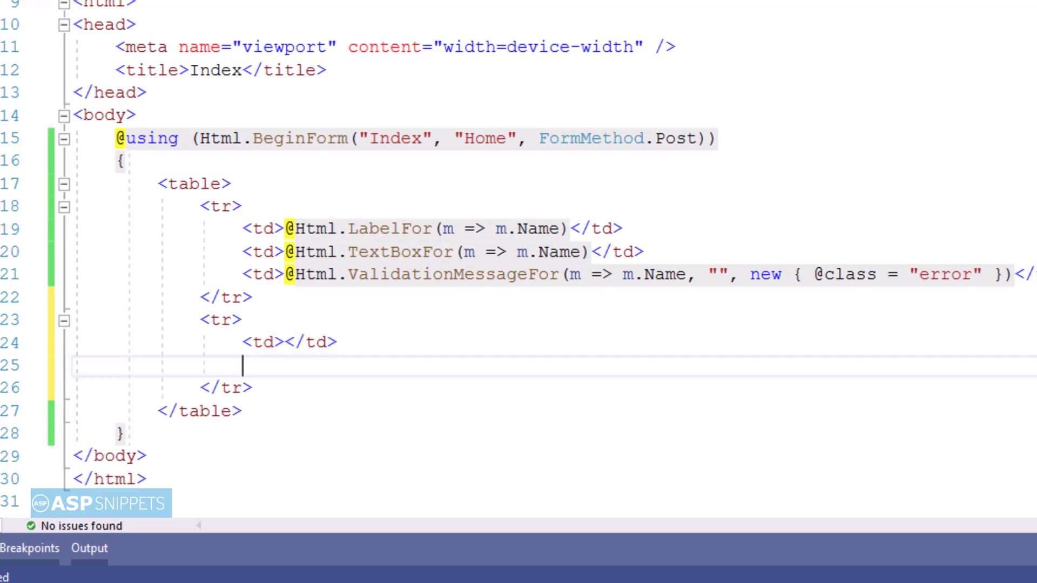
type("<td></td>")
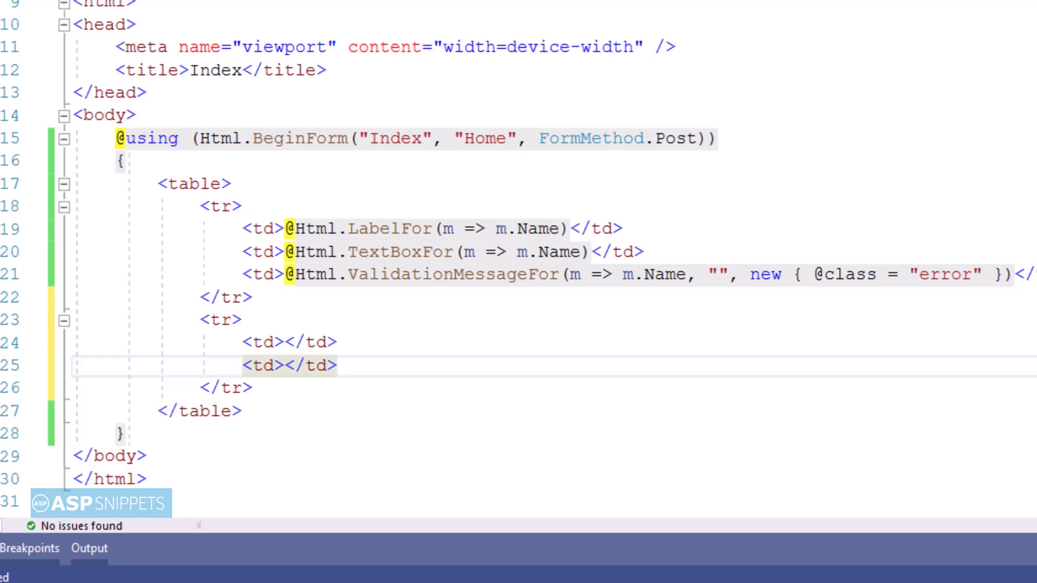
type("input type=\"submit\" /")
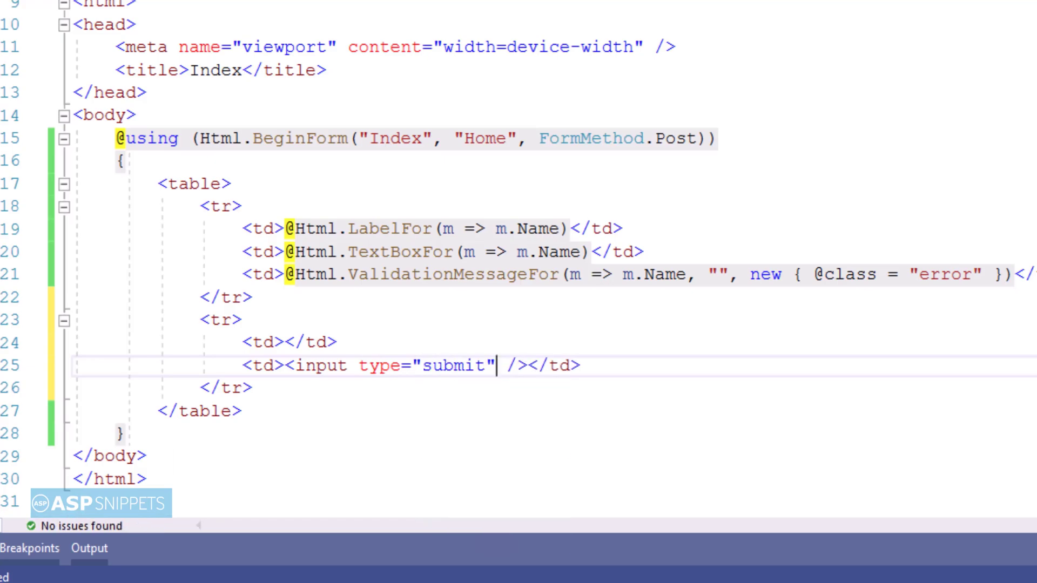
type("value=\"\"")
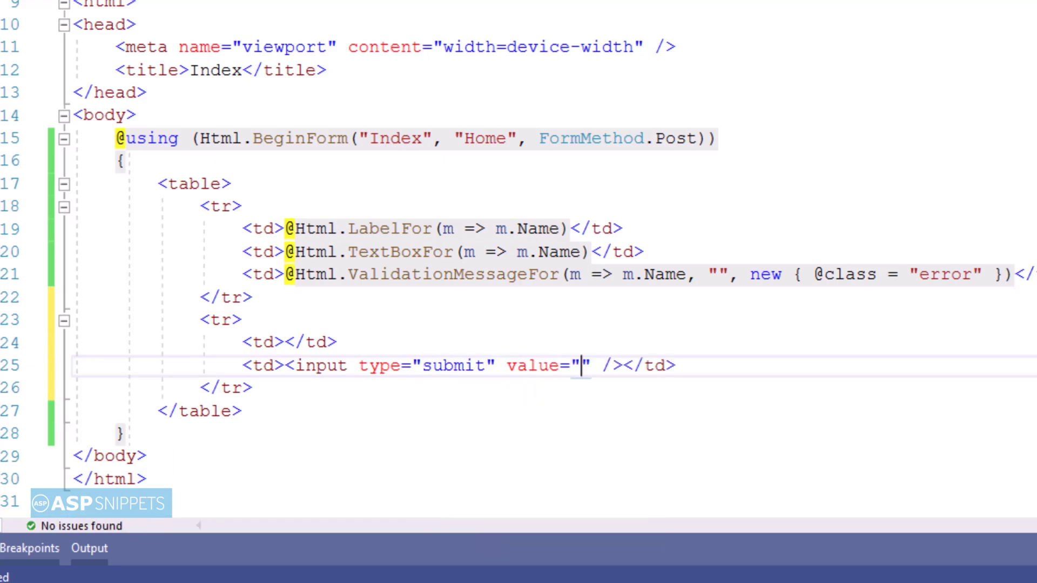
type("Submit")
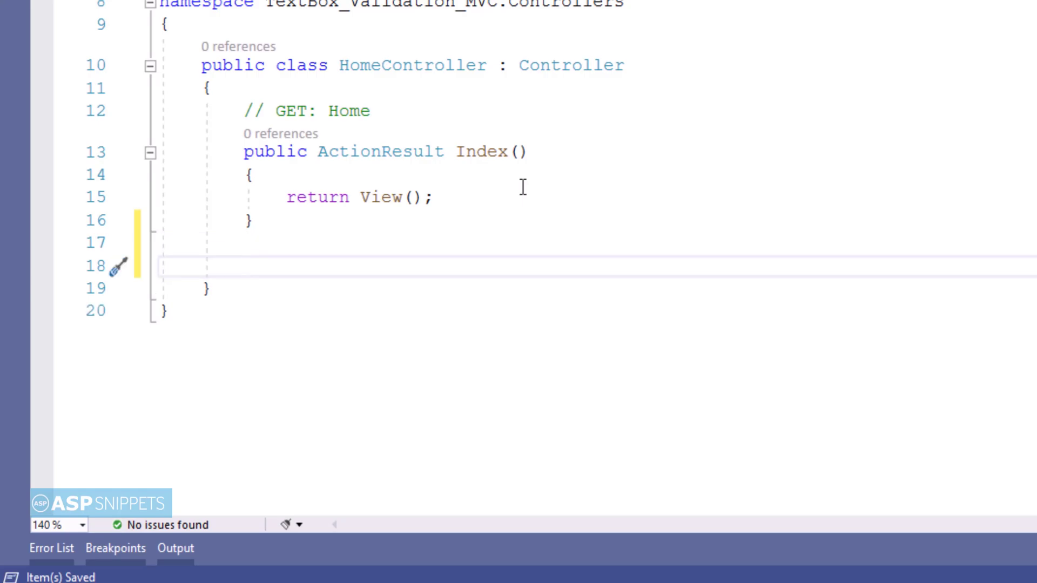
Declare a public ActionResult Index(PersonModel person) action in HomeController.
type("pub")
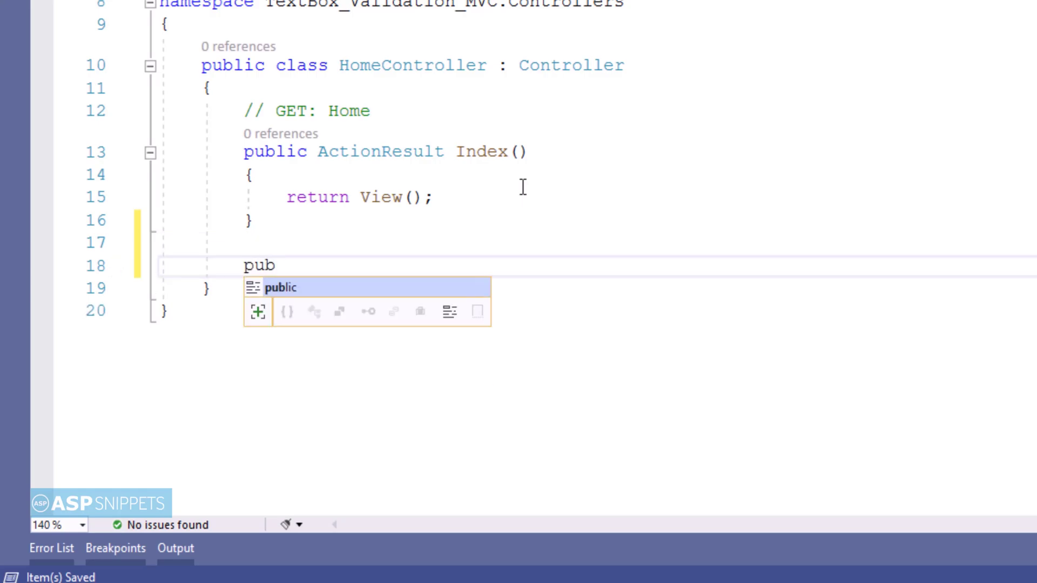
type("lic Actio")
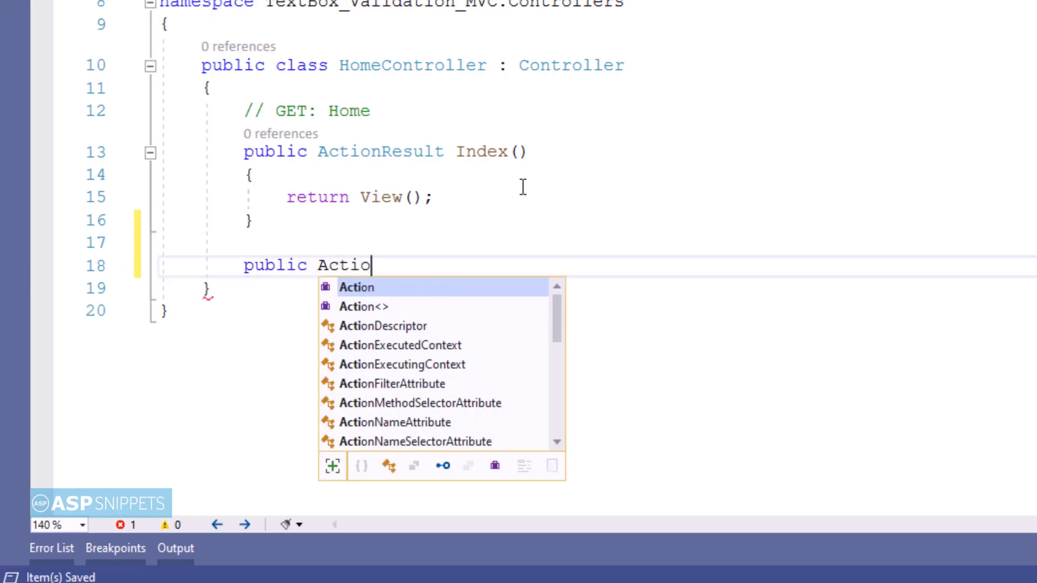
type("re")
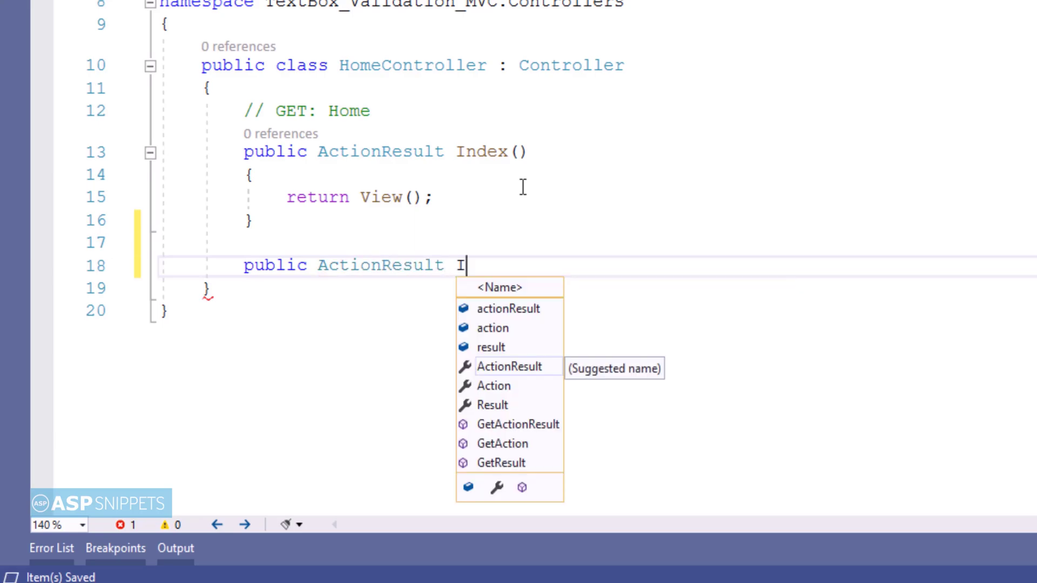
type("ndex")
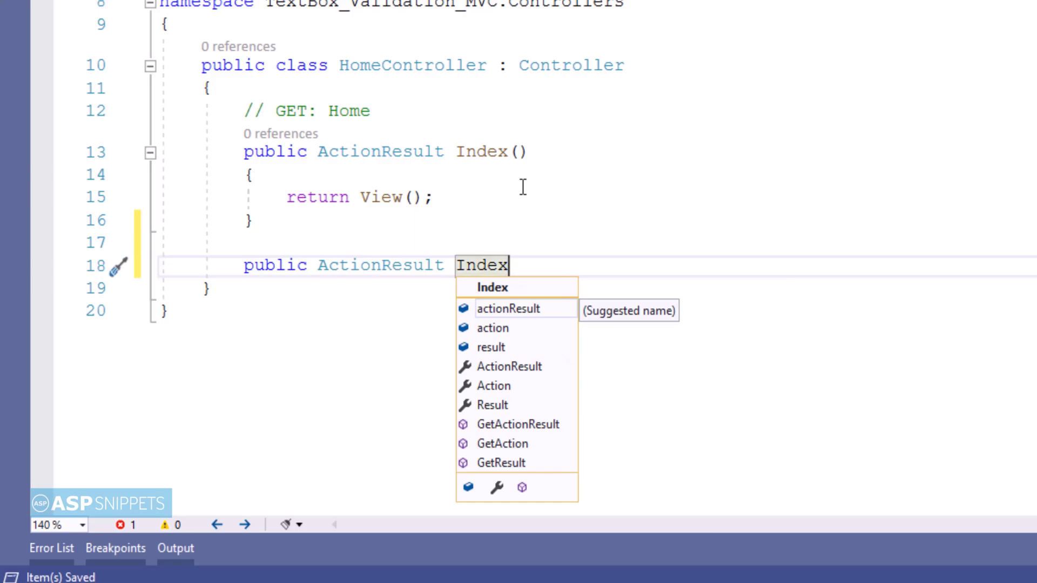
type("(p")
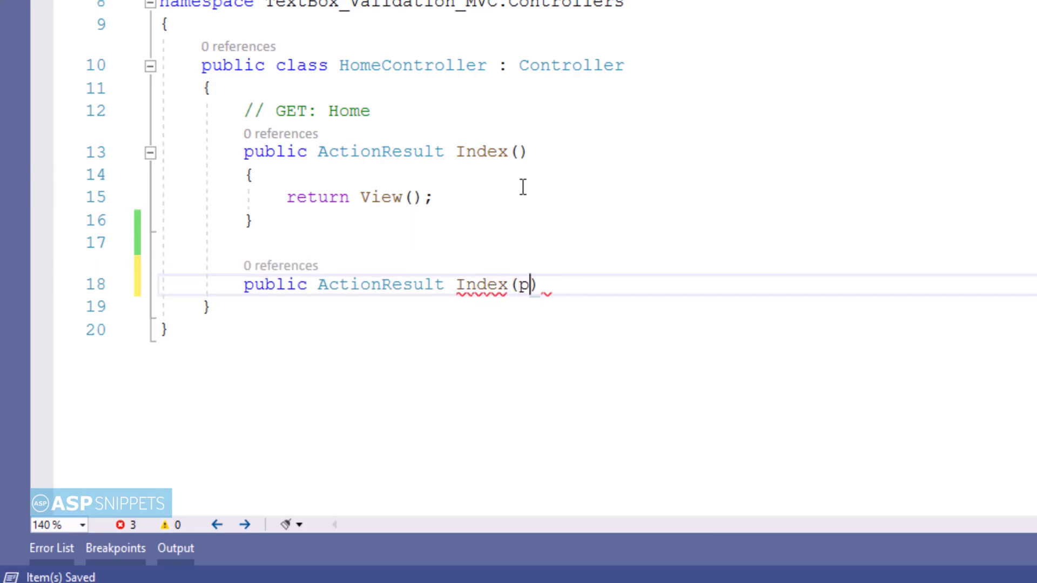
type("ersonModel")
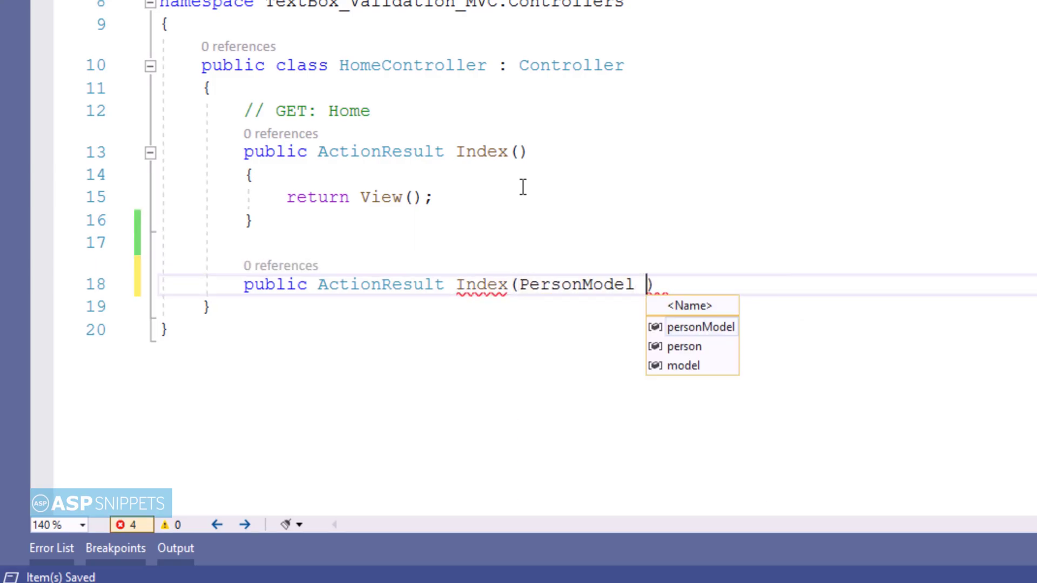
type("person")
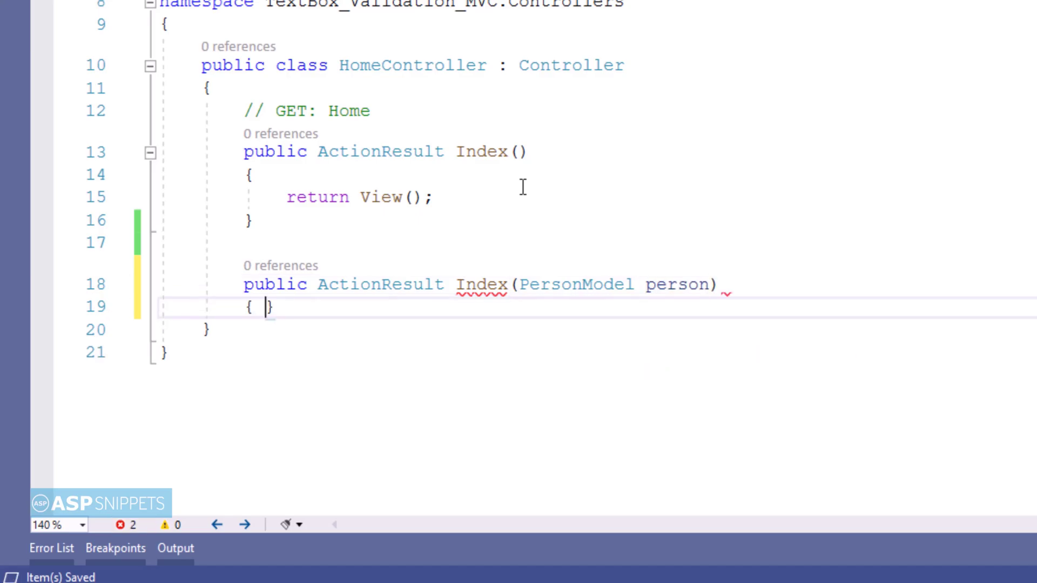
Set ViewBag.Name = person.Name inside if (ModelState.IsValid).
type("if")
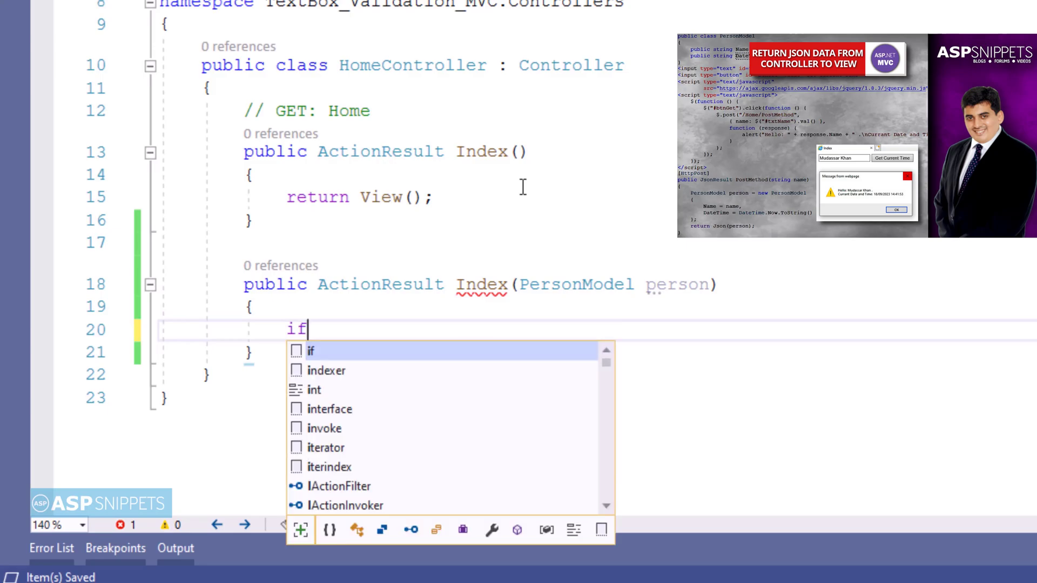
type("(Model")
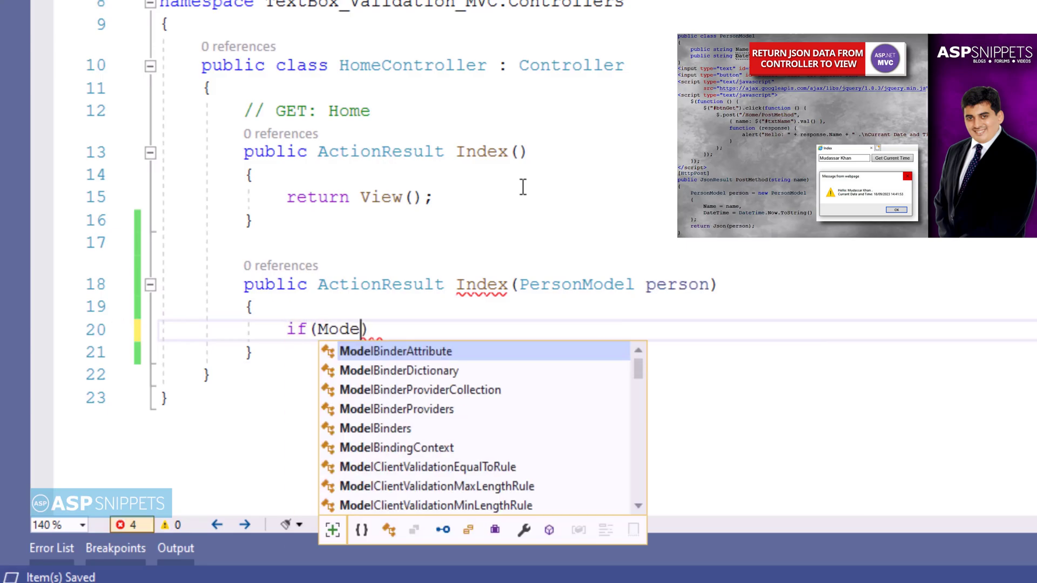
type("lState.")
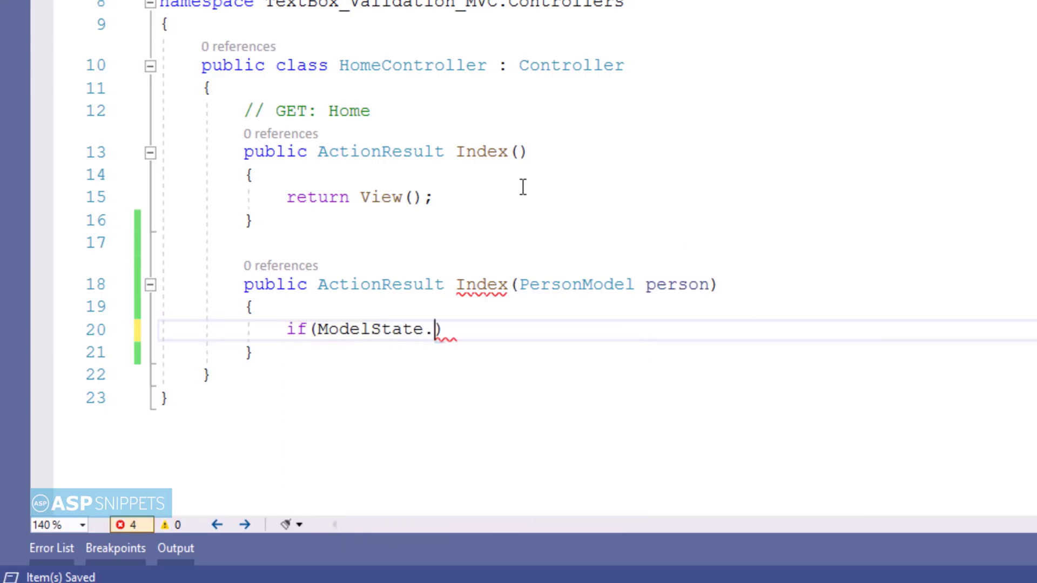
type("IsValid")
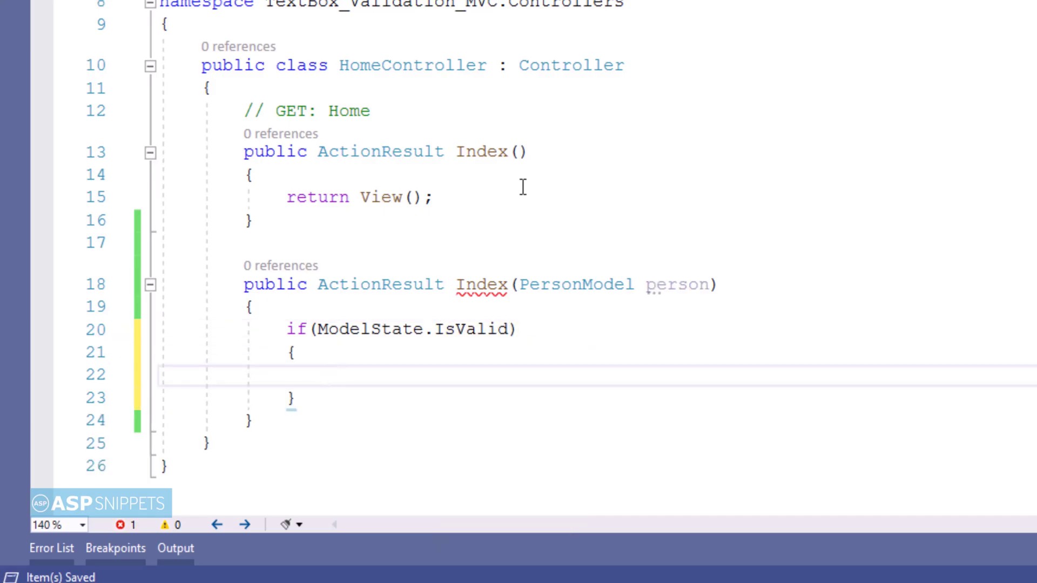
type("View")
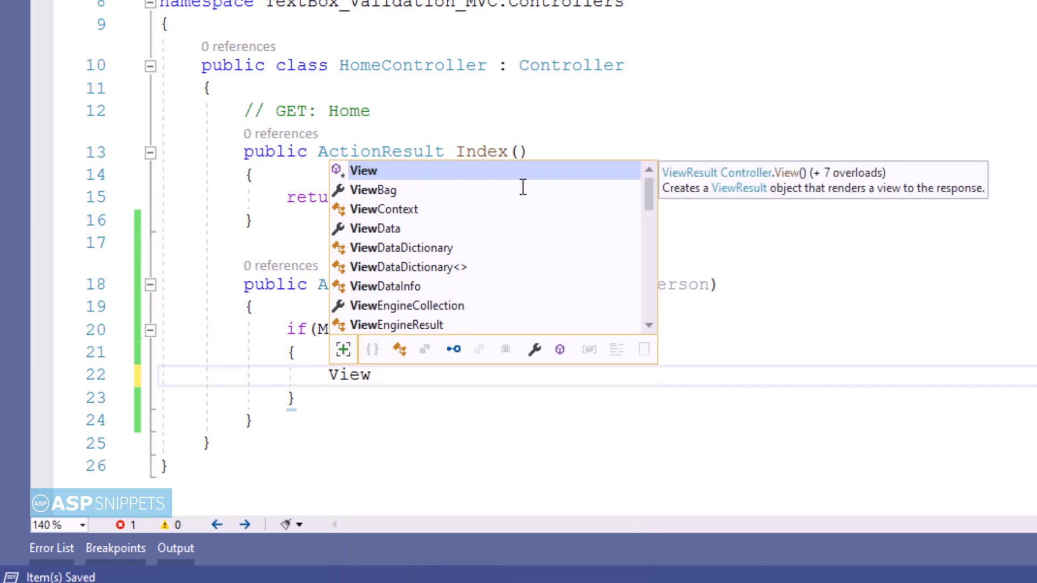
type("ViewBag.Na")
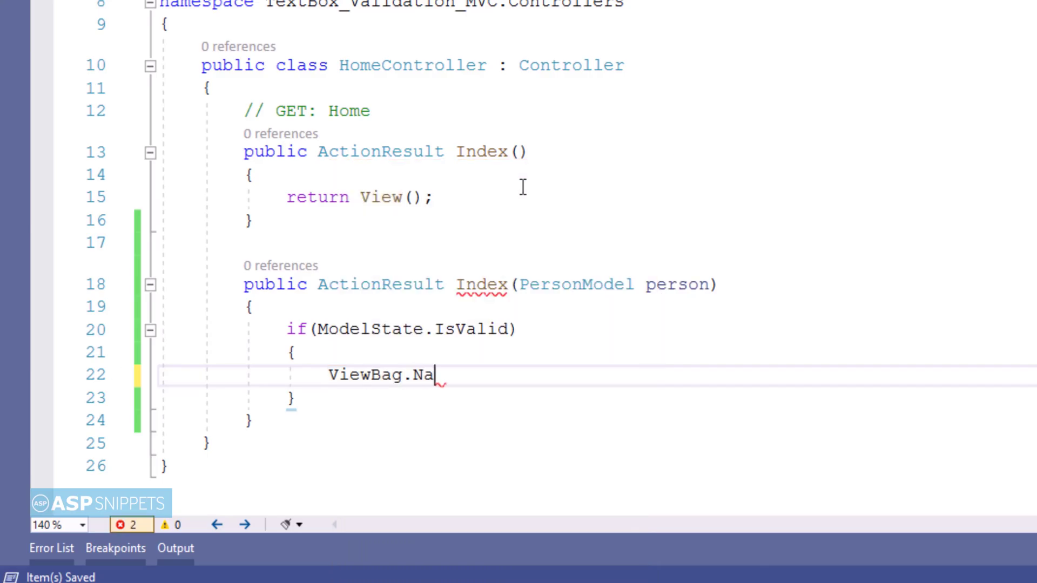
type("me = p")
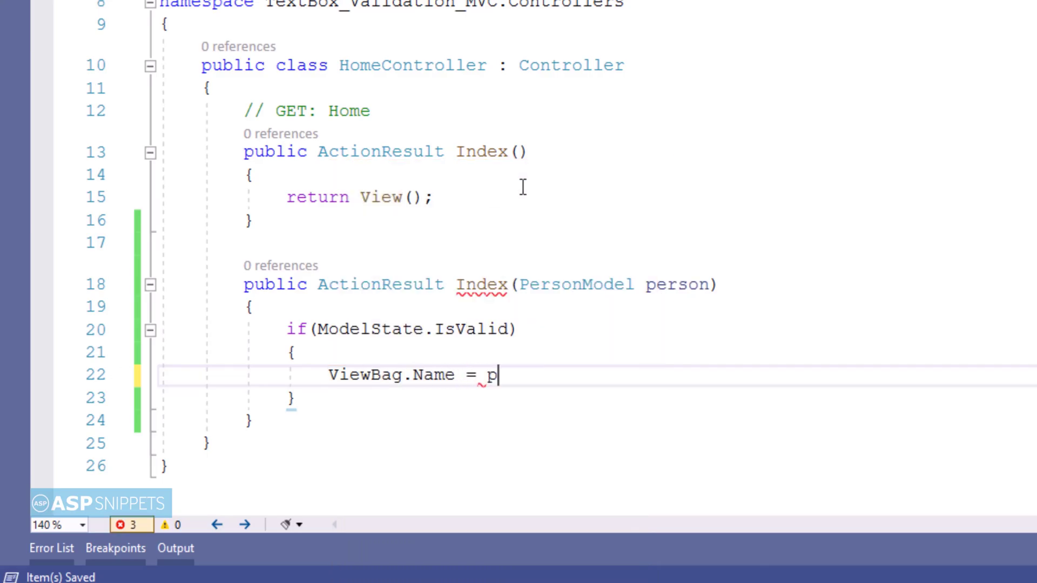
type("erson.Name;")
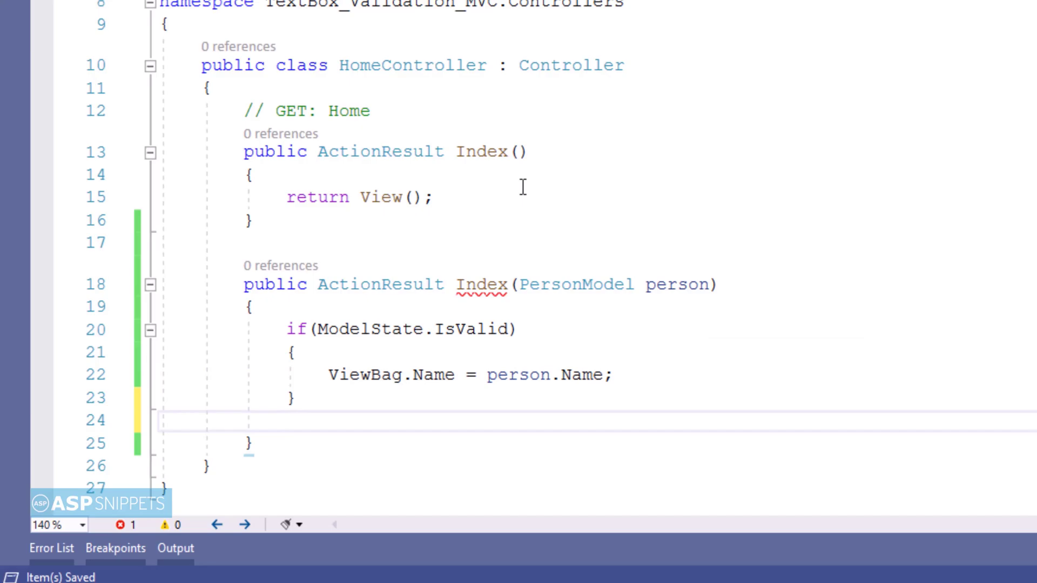
Return View() after the block and begin an [HttpPost] attribute.
type("return")
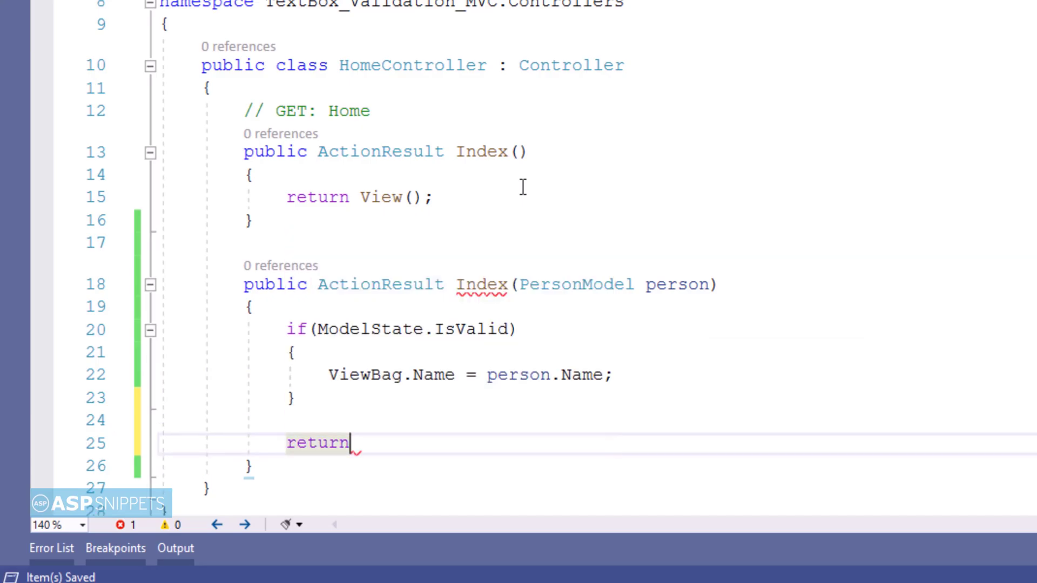
type("View()")
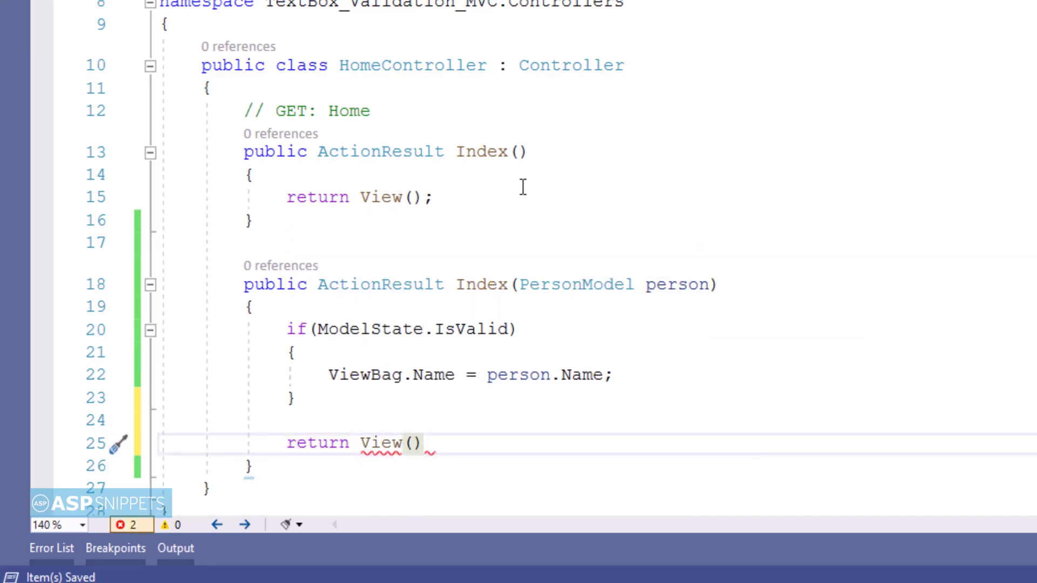
type(";")
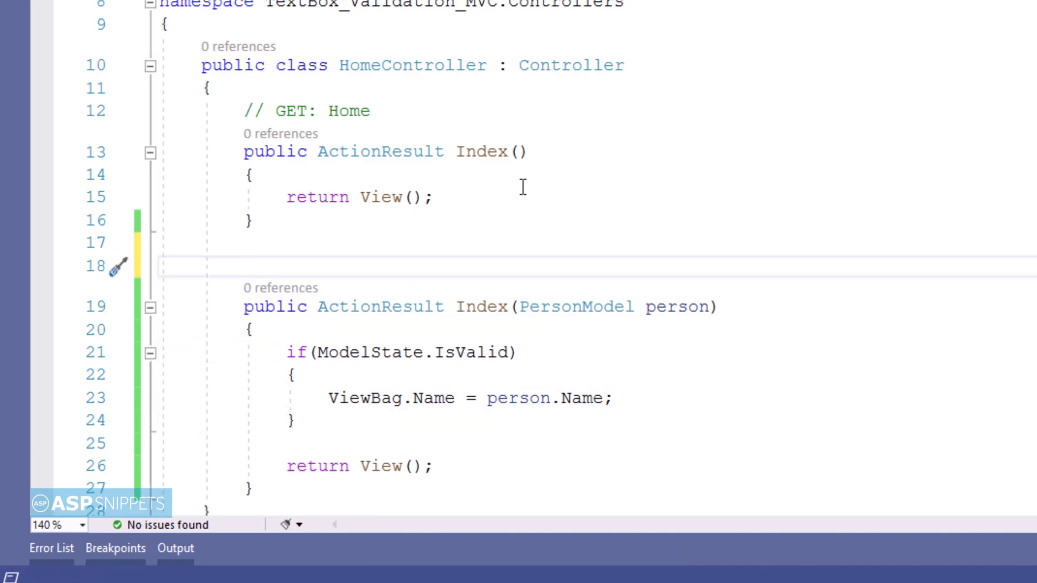
type("[http")
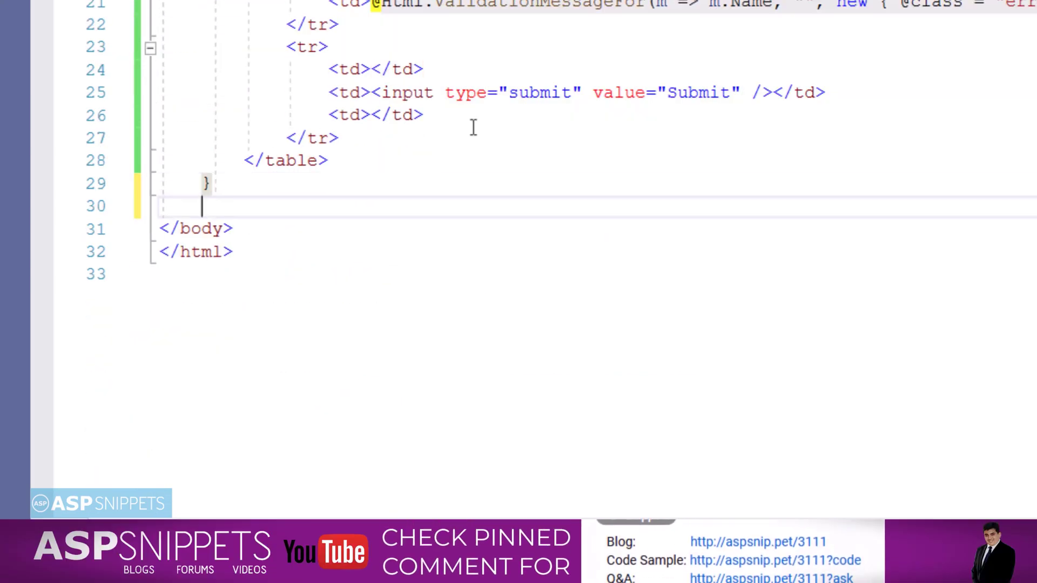
type("<")
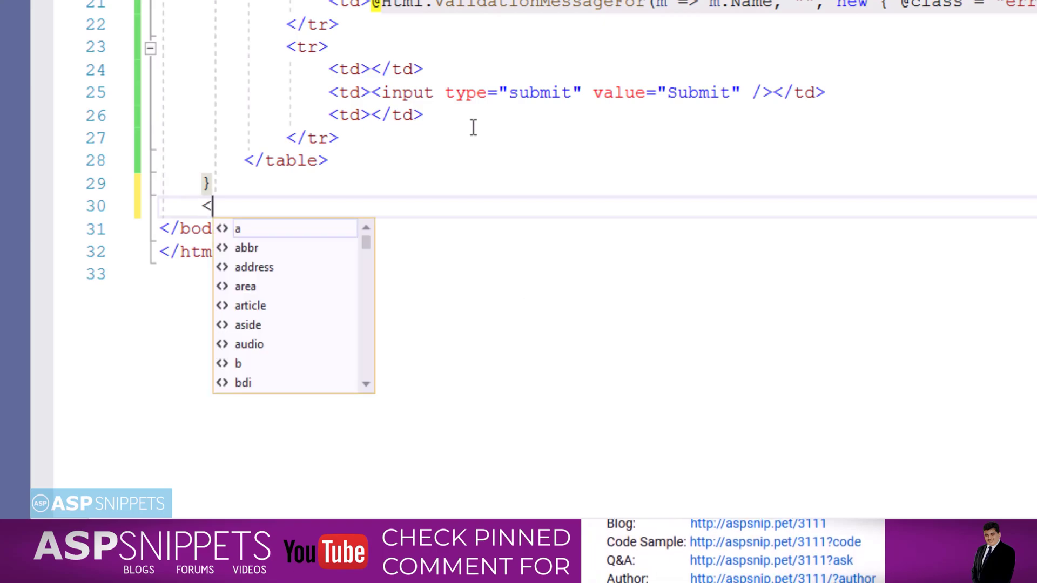
type("hr />")
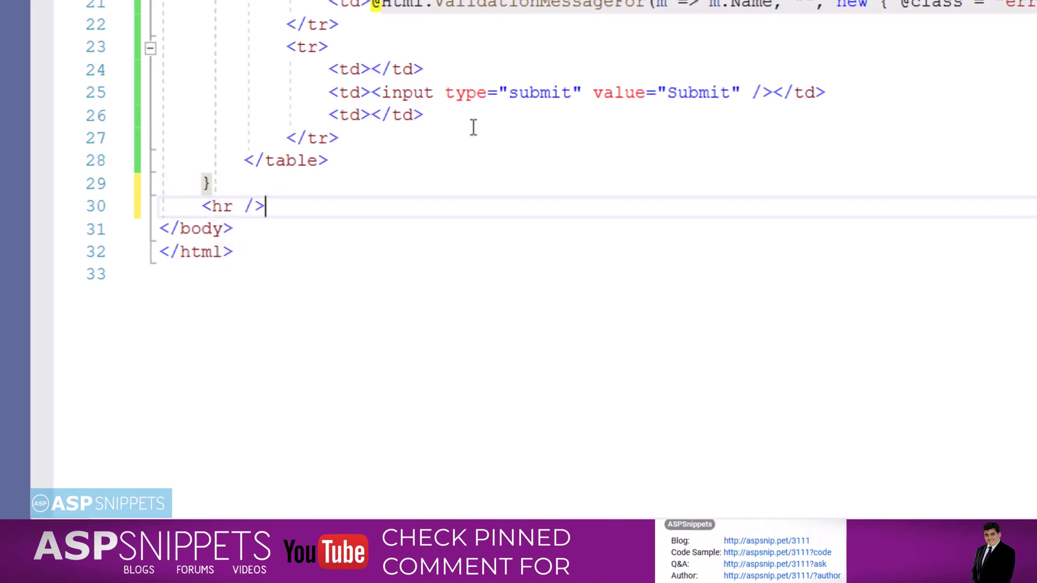
type("@if")
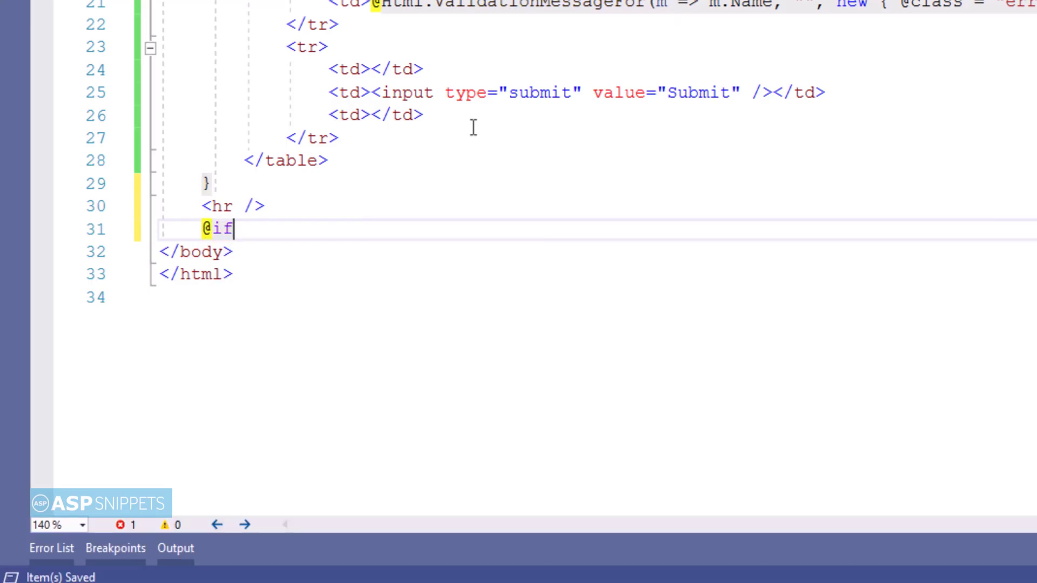
type("(Vi")
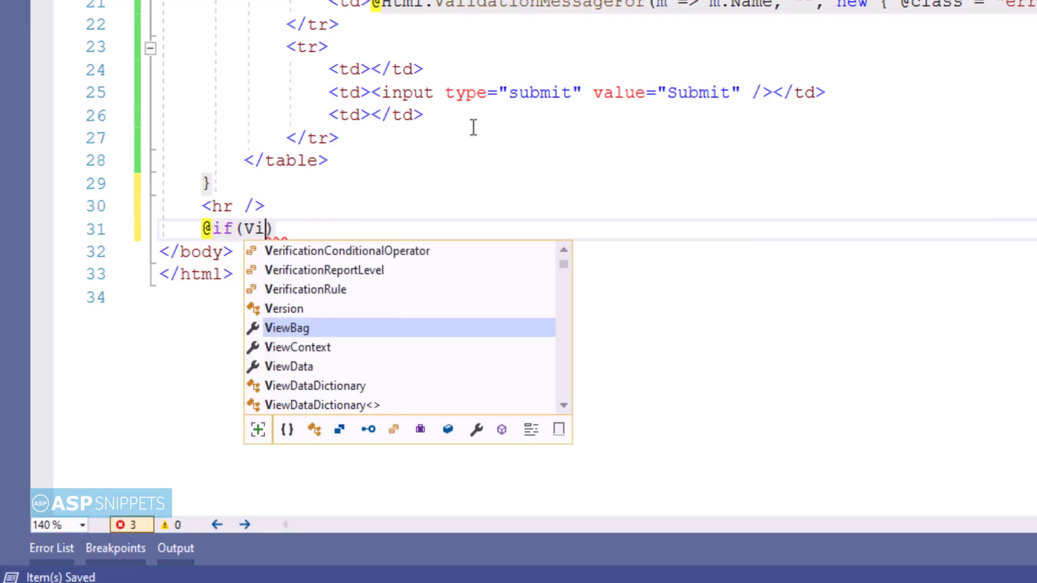
type("ewData.")
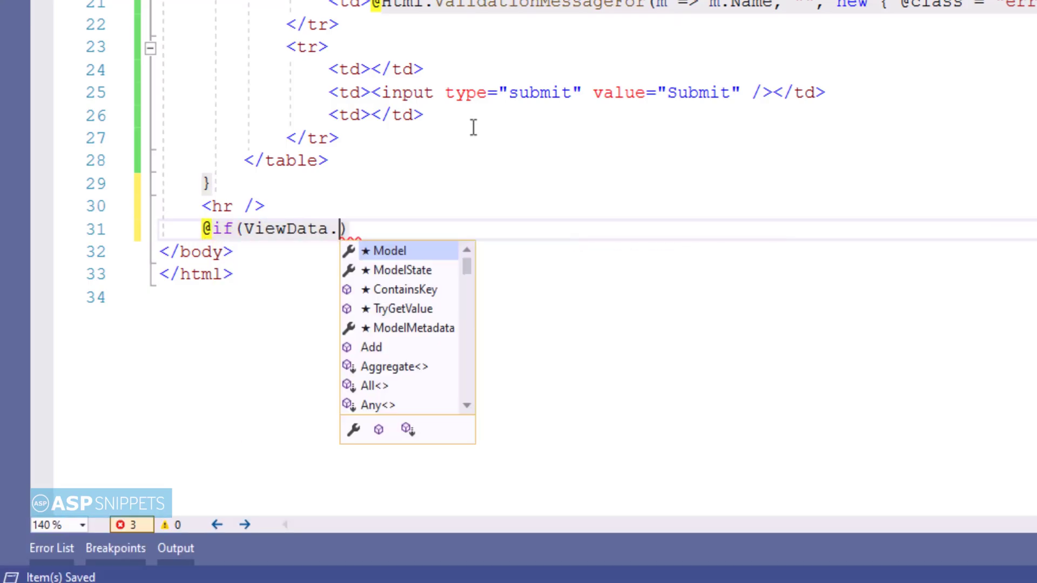
type("ModelState")
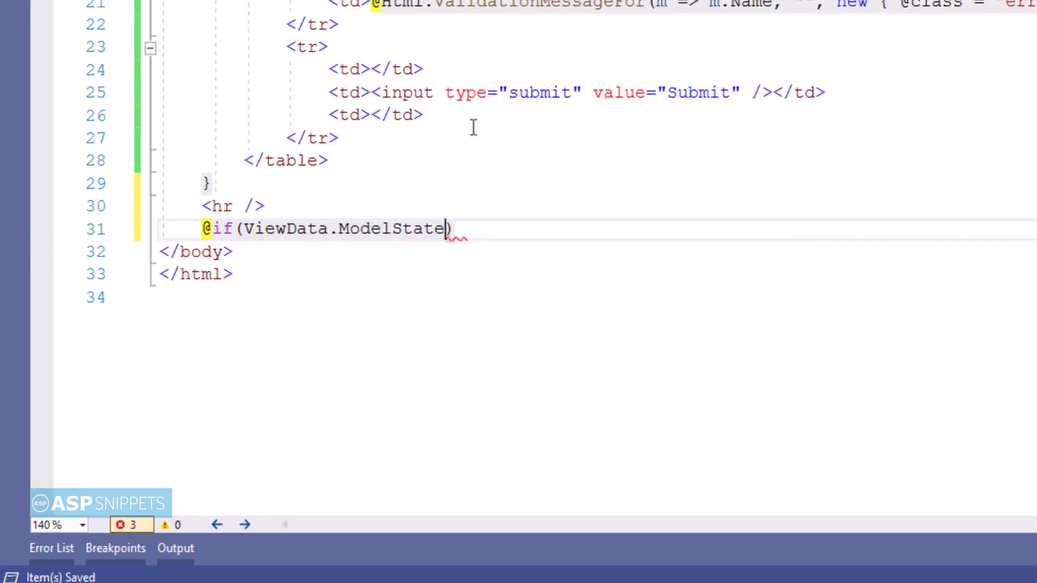
type(".IsValid")
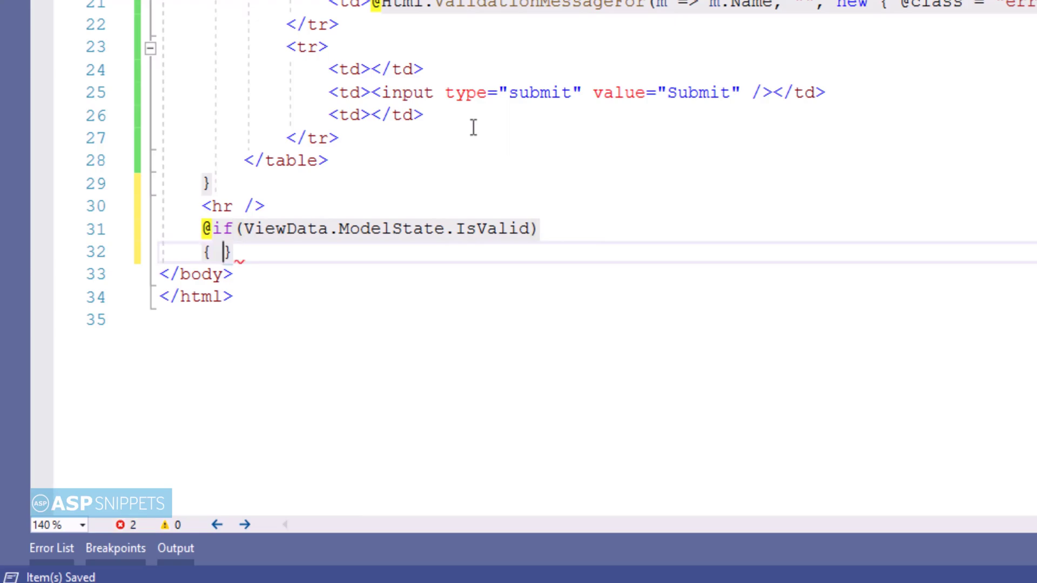
key("enter")
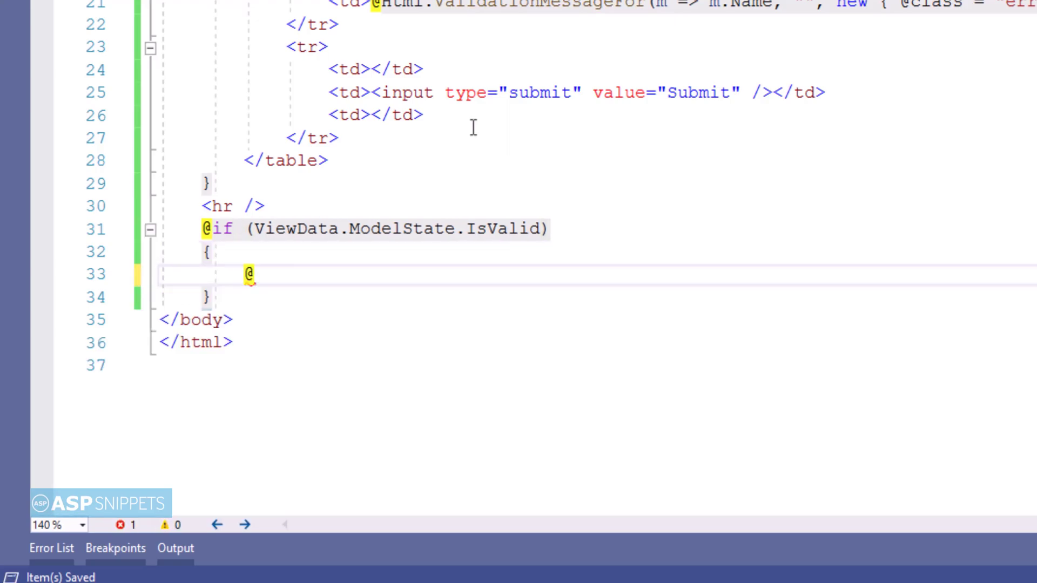
type("Viewba")
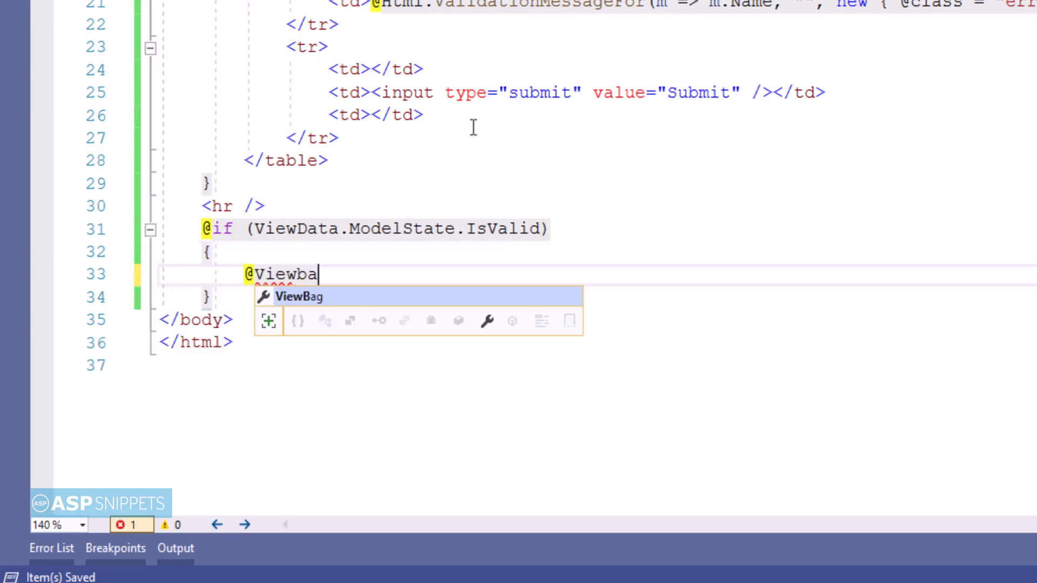
type("g.Na")
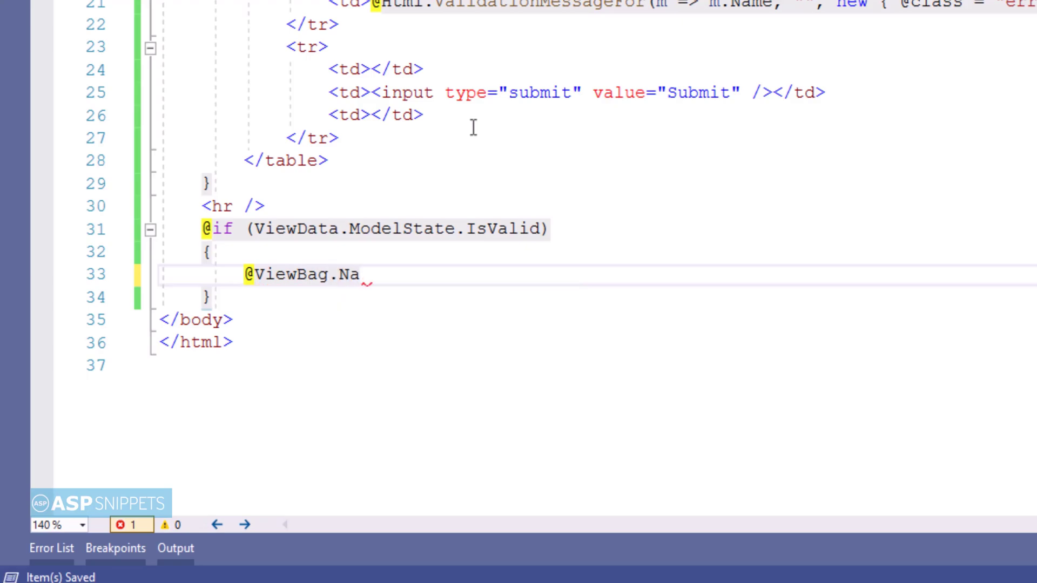
type("me;")
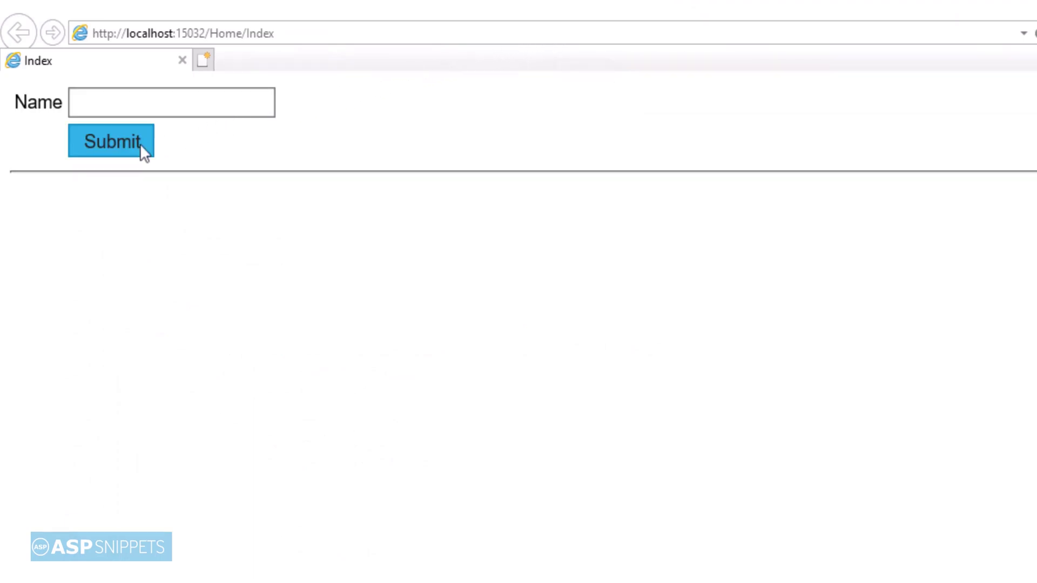
Submit the form empty, then enter 'Mudassa' in the Name box and submit again.
left_click(110, 141)
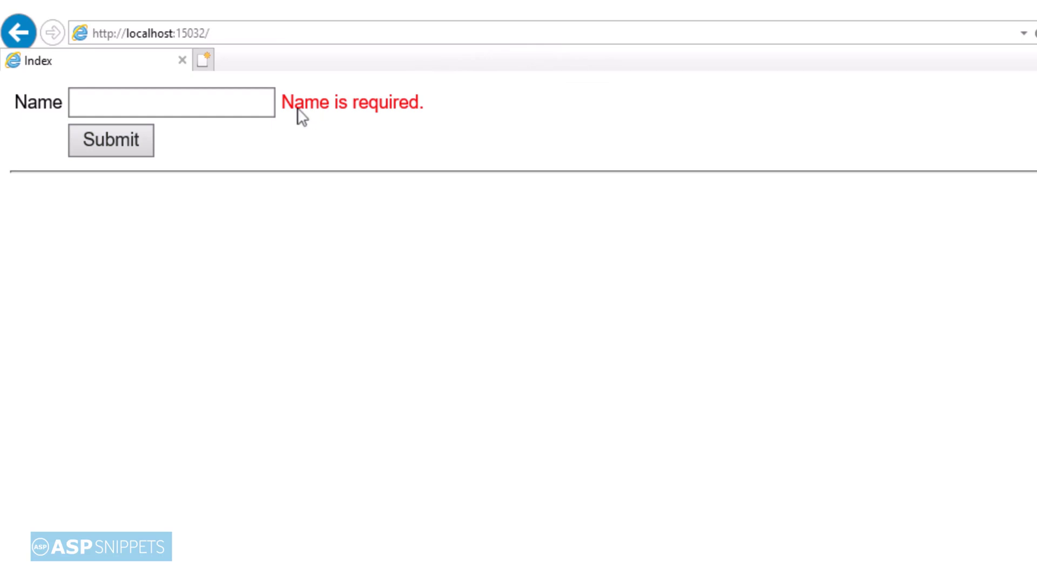
left_click(171, 102)
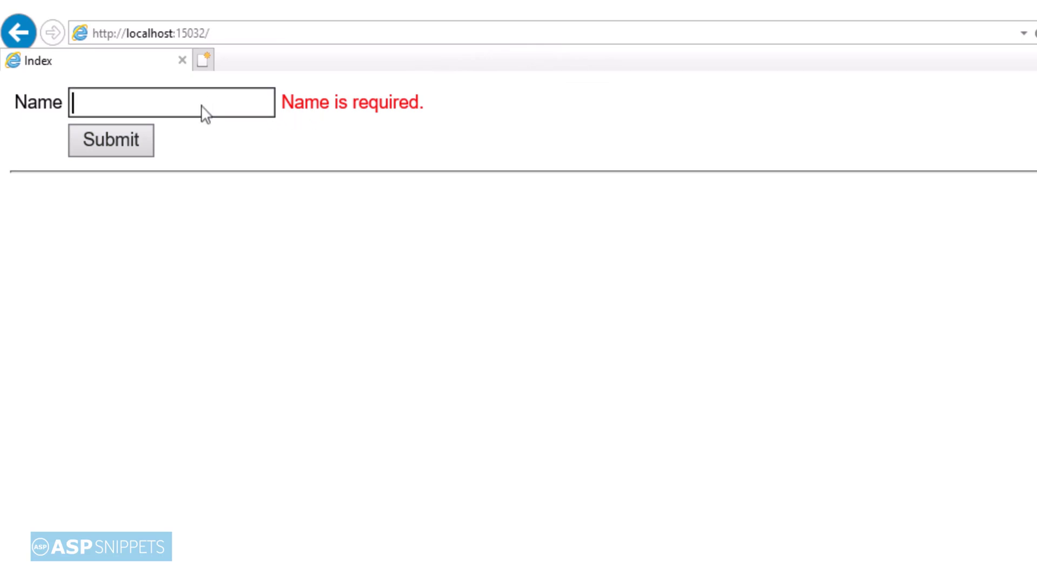
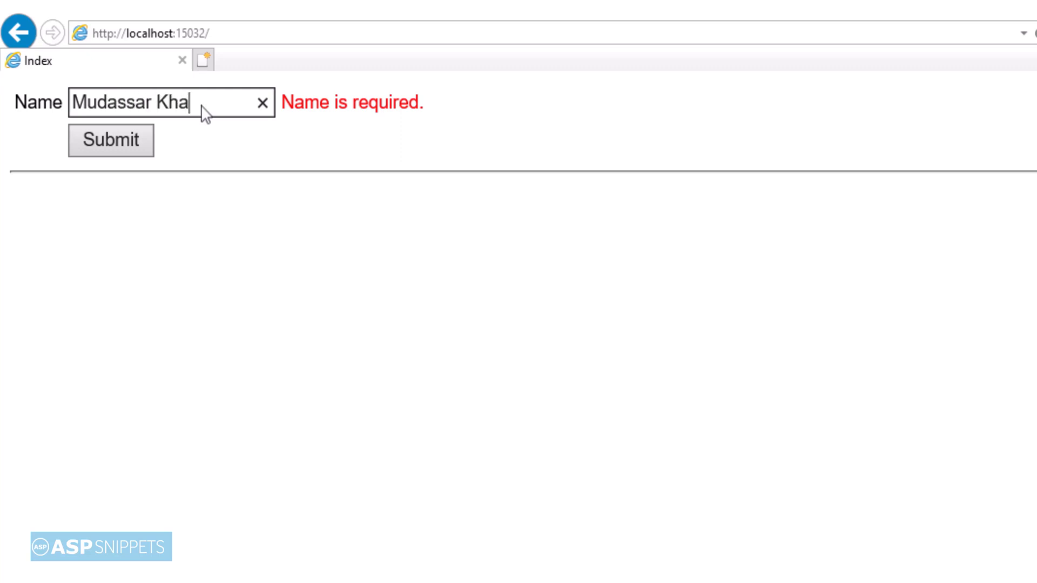
left_click(110, 140)
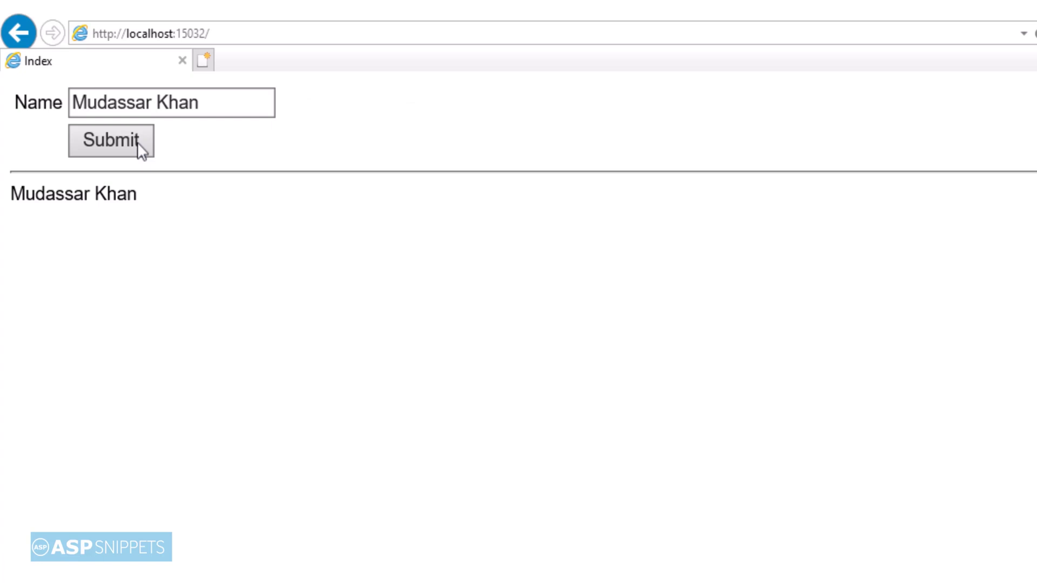